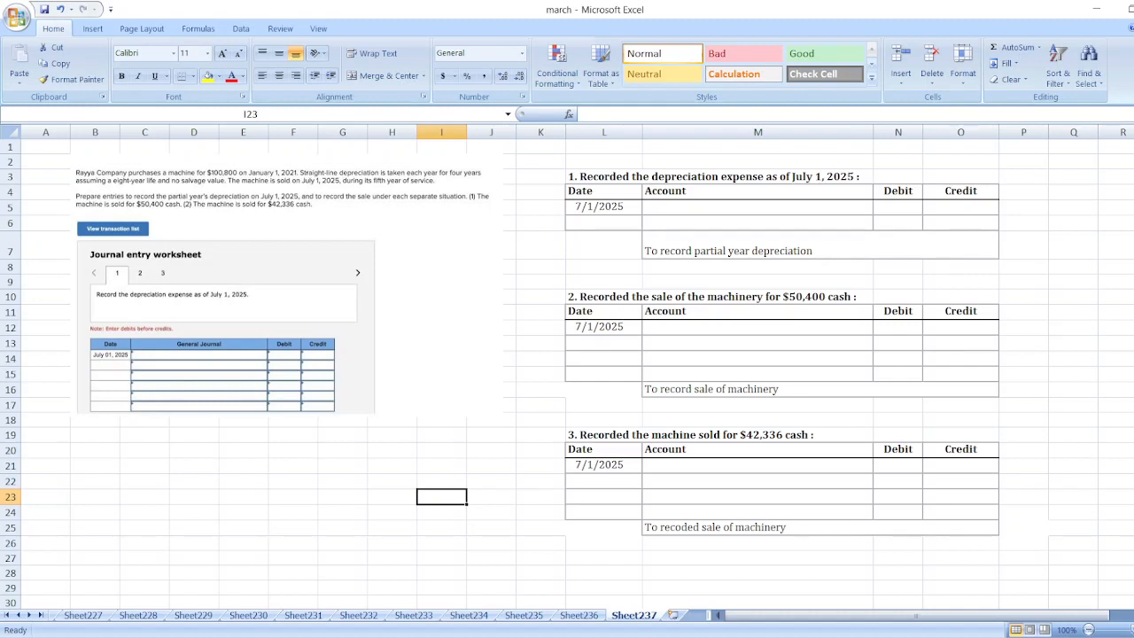
pyautogui.moveTo(503, 457)
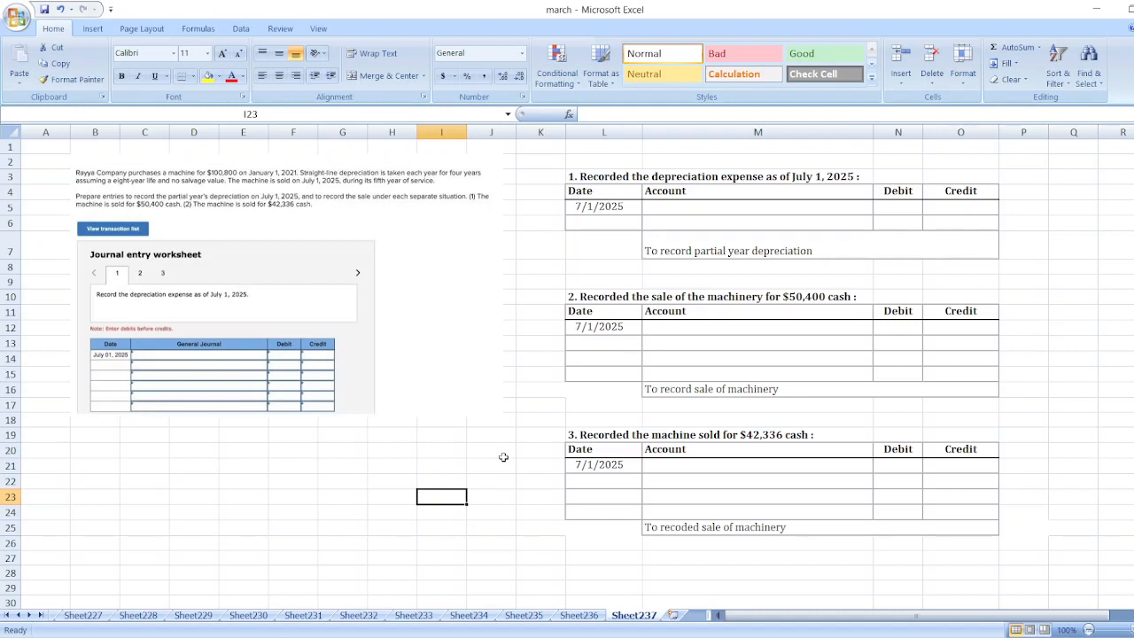
pyautogui.moveTo(393, 337)
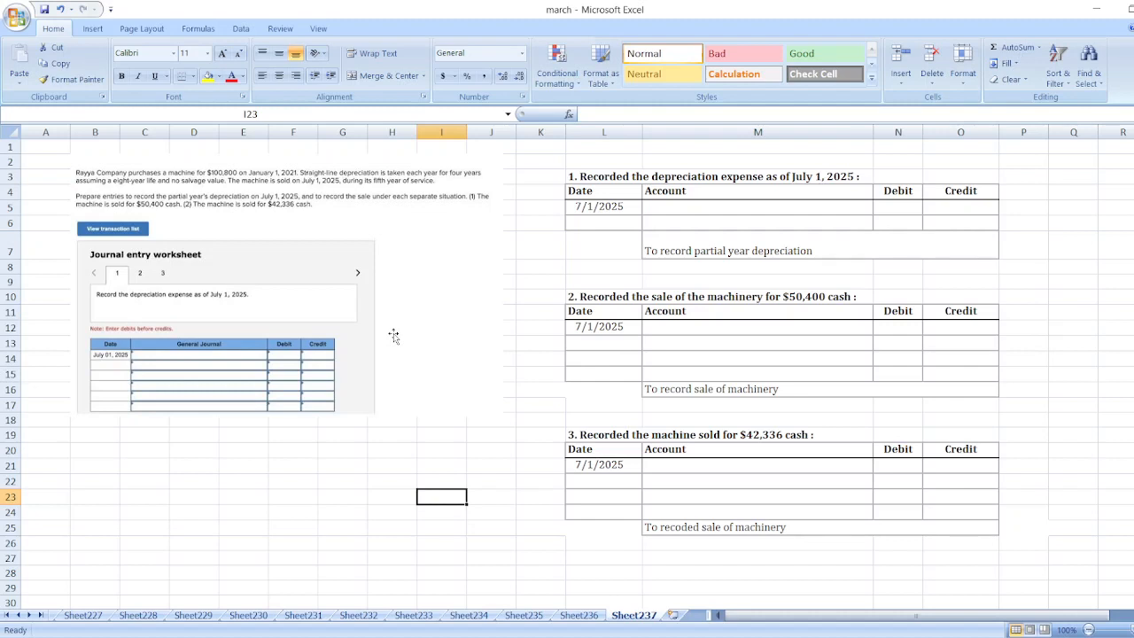
pyautogui.moveTo(290, 213)
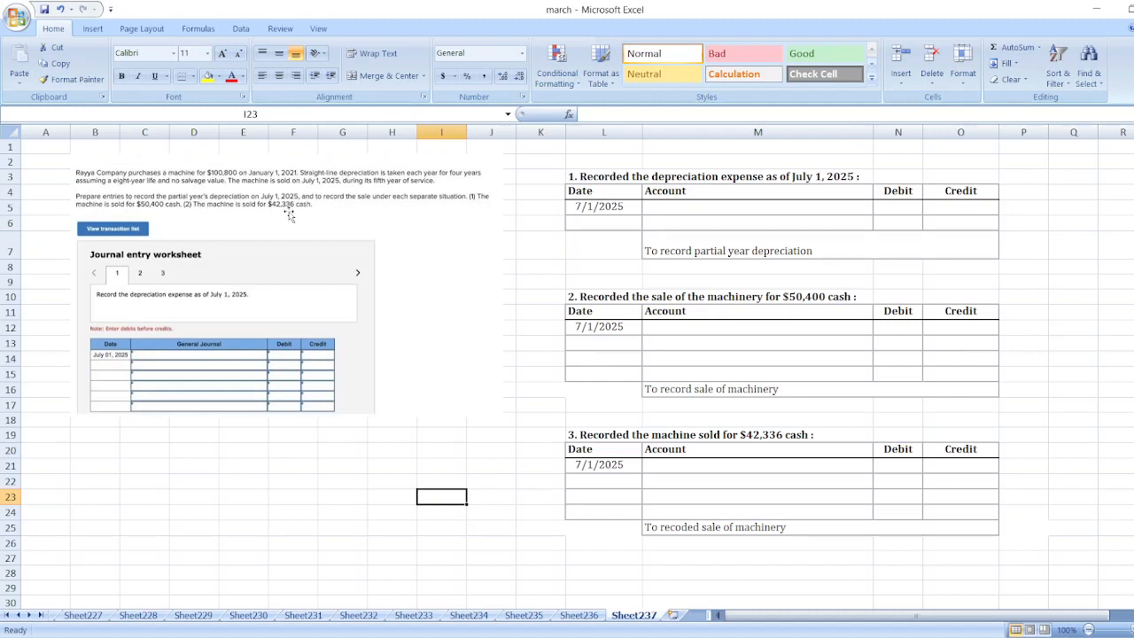
pyautogui.moveTo(368, 209)
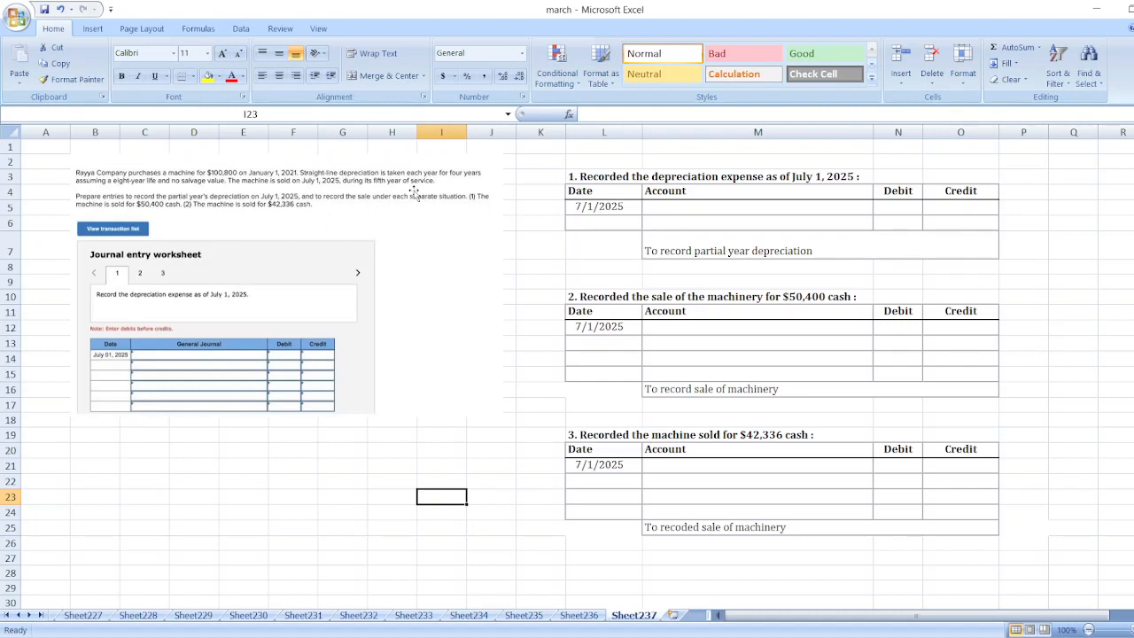
pyautogui.moveTo(280, 237)
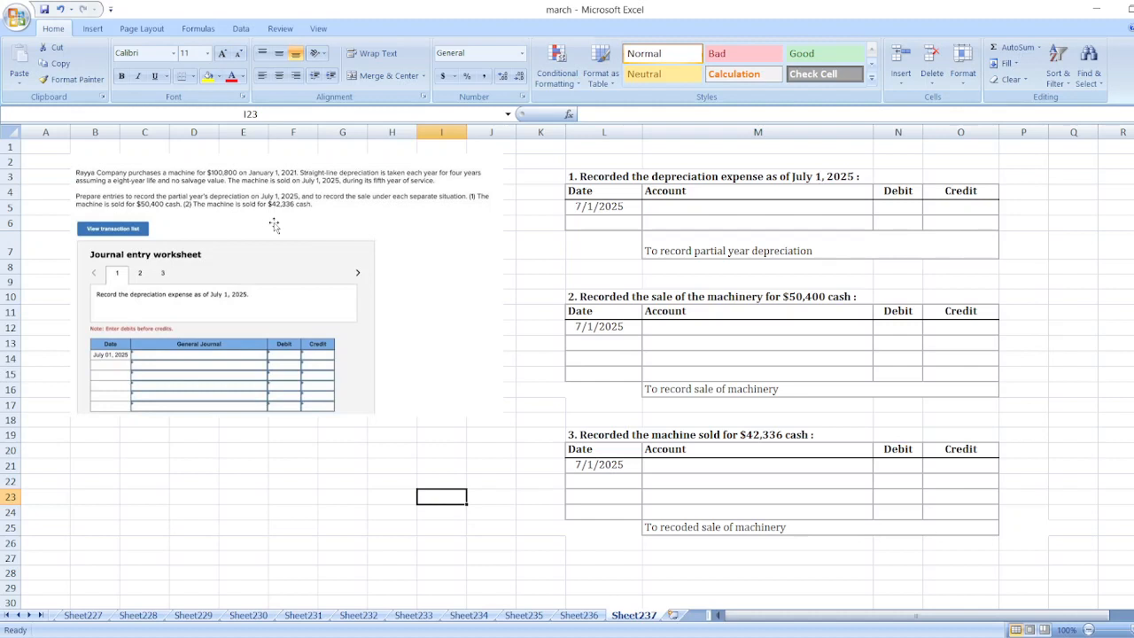
pyautogui.moveTo(330, 223)
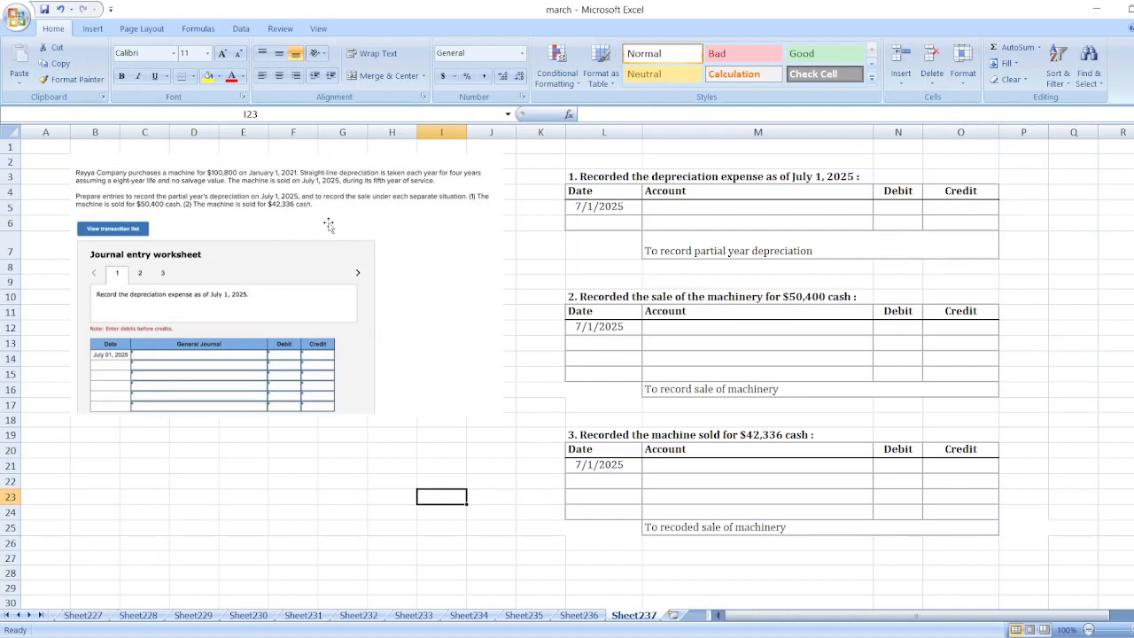
# - Enter Depreciation Expenses and an indented Accumulated Depreciation as the July 1 entry's accounts
pyautogui.click(602, 206)
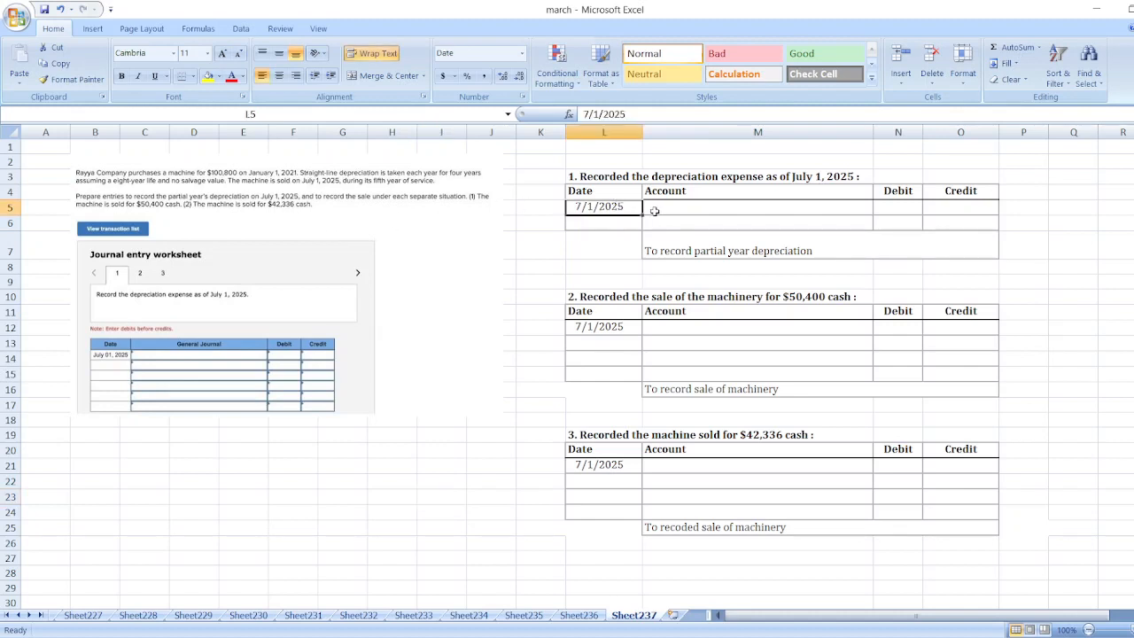
pyautogui.click(758, 205)
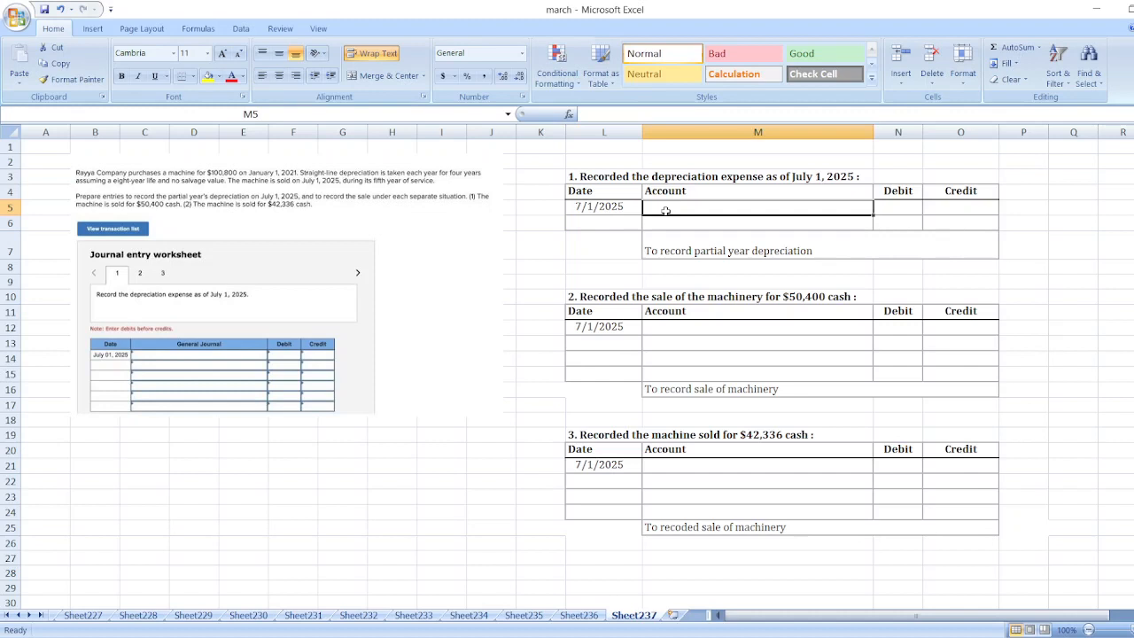
pyautogui.write('Depr')
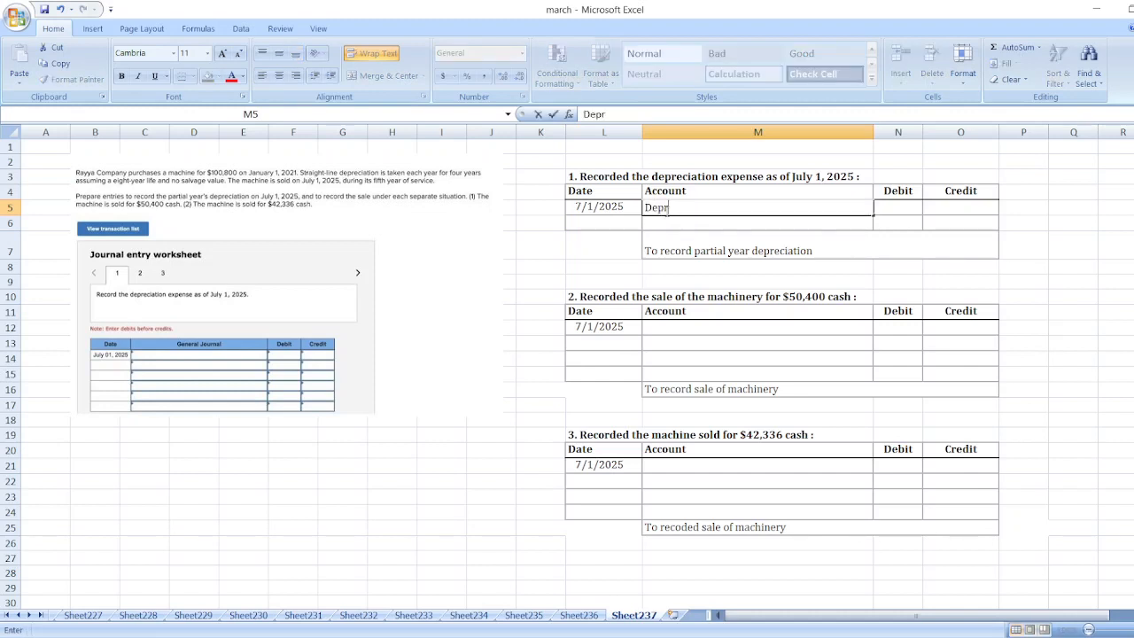
pyautogui.write('eciation Expenses')
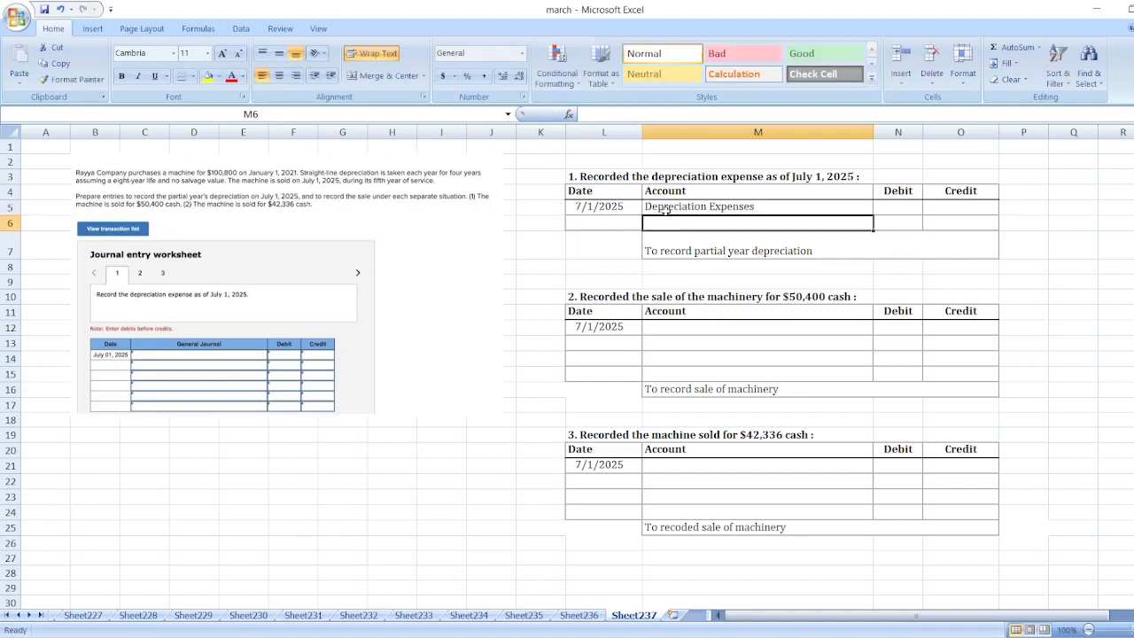
pyautogui.write('Accumulated Depreciation')
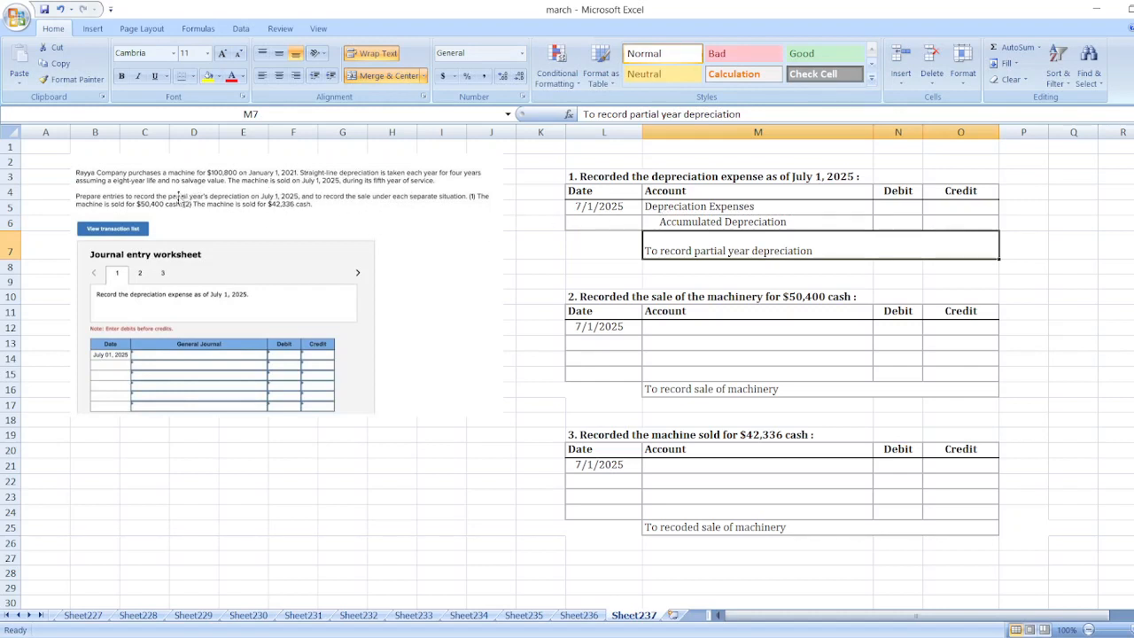
pyautogui.moveTo(370, 213)
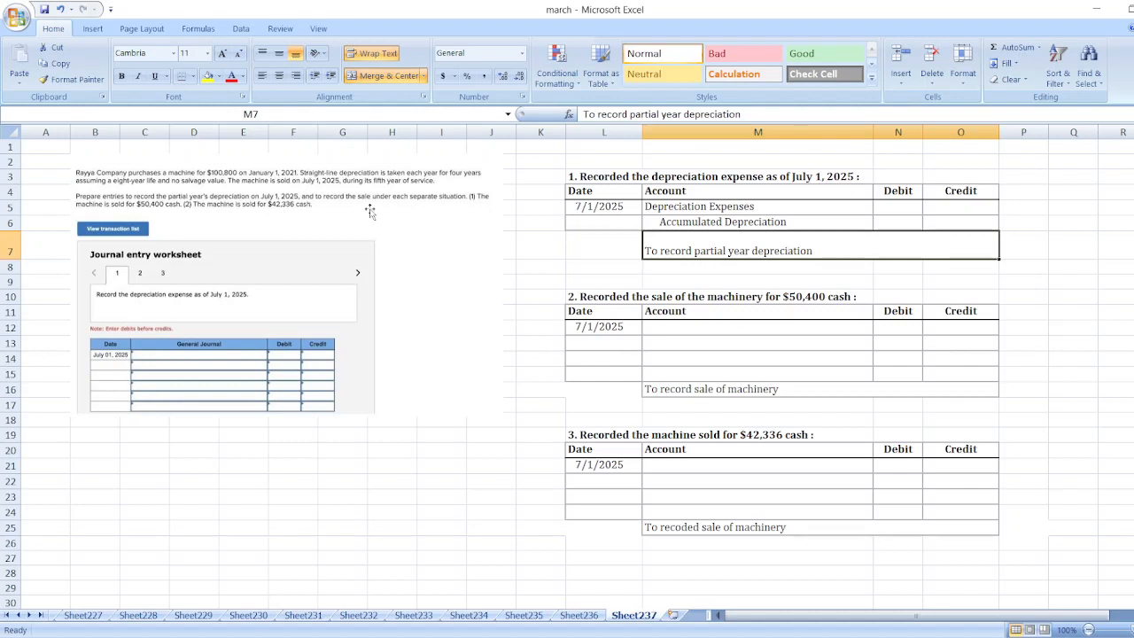
pyautogui.moveTo(434, 615)
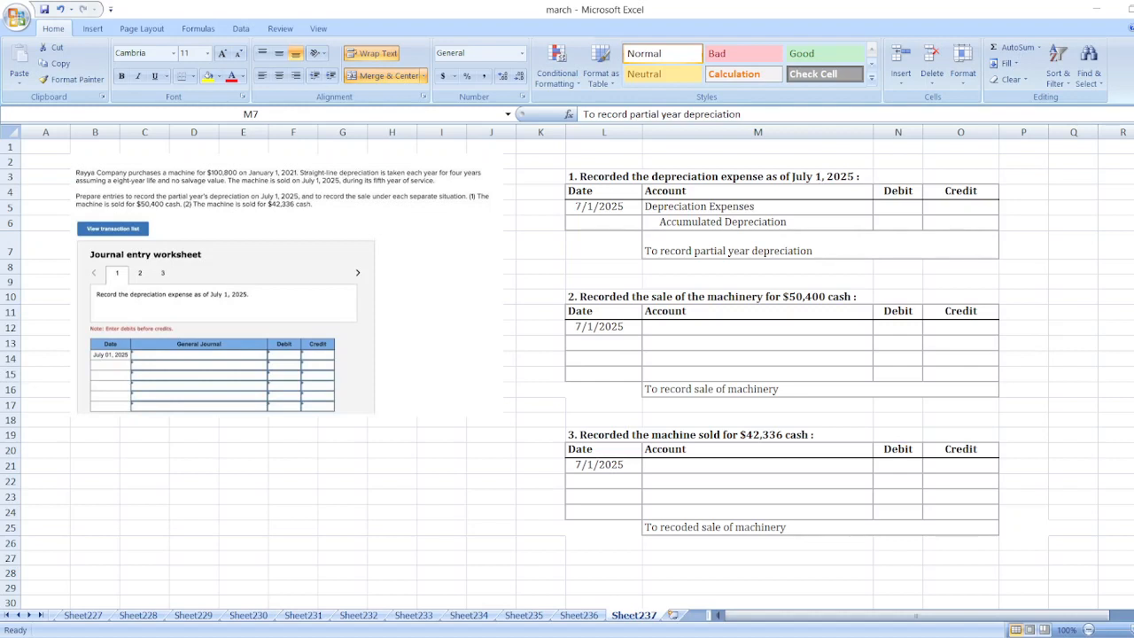
# - Enter =100800/8/12*6 giving a $6,300 Depreciation Expenses debit and matching Accumulated Depreciation credit
pyautogui.click(758, 251)
pyautogui.write('=')
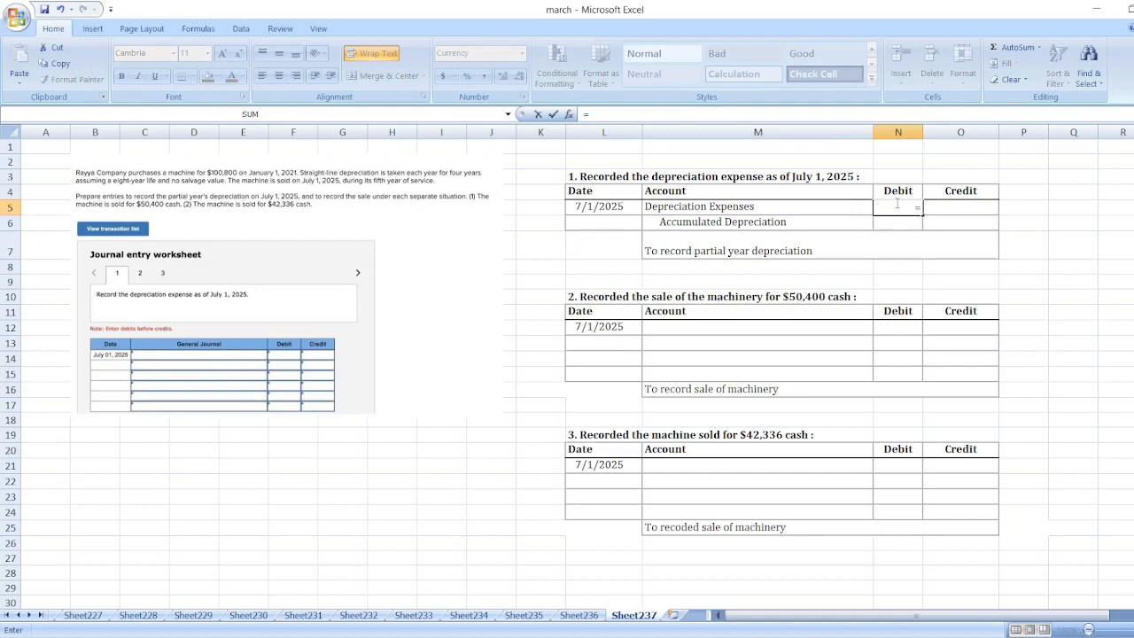
pyautogui.write('100')
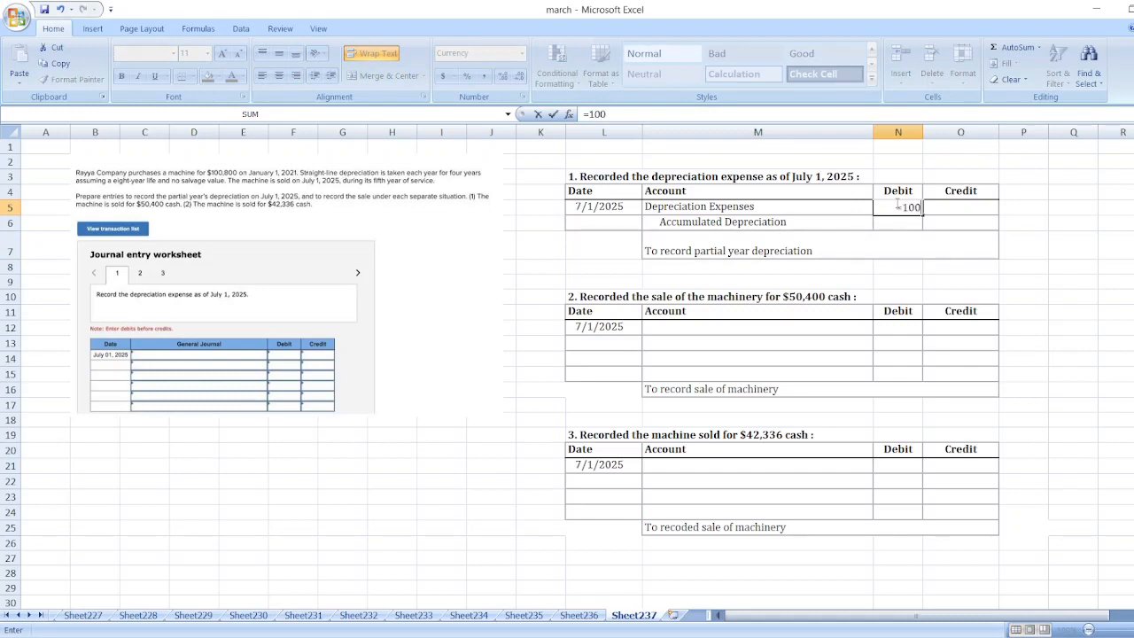
pyautogui.write('800/')
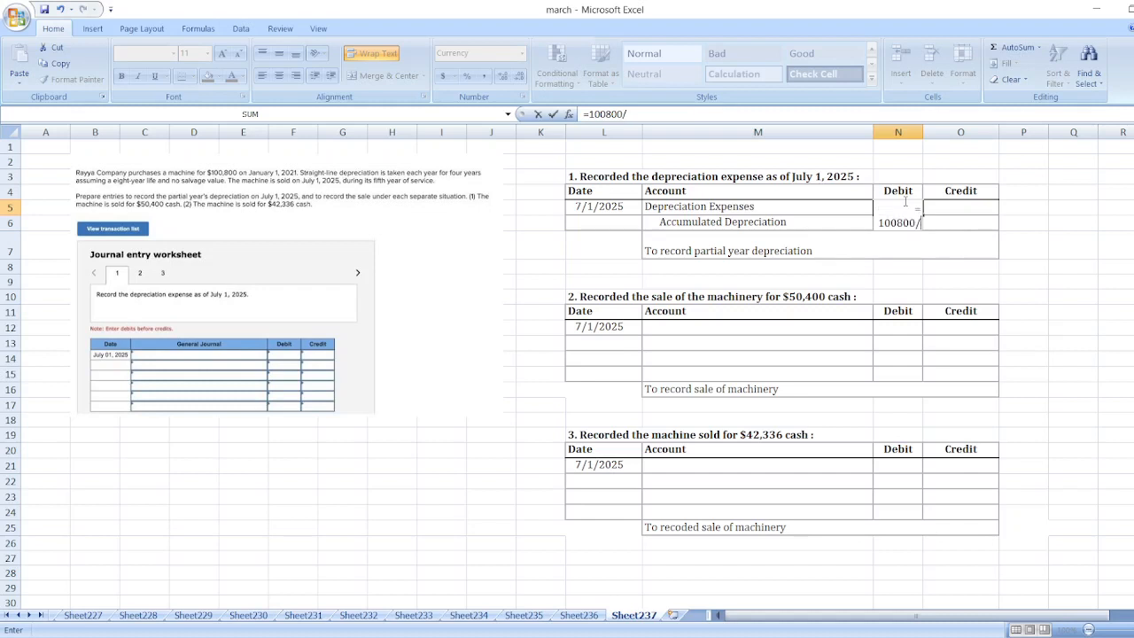
pyautogui.write('8')
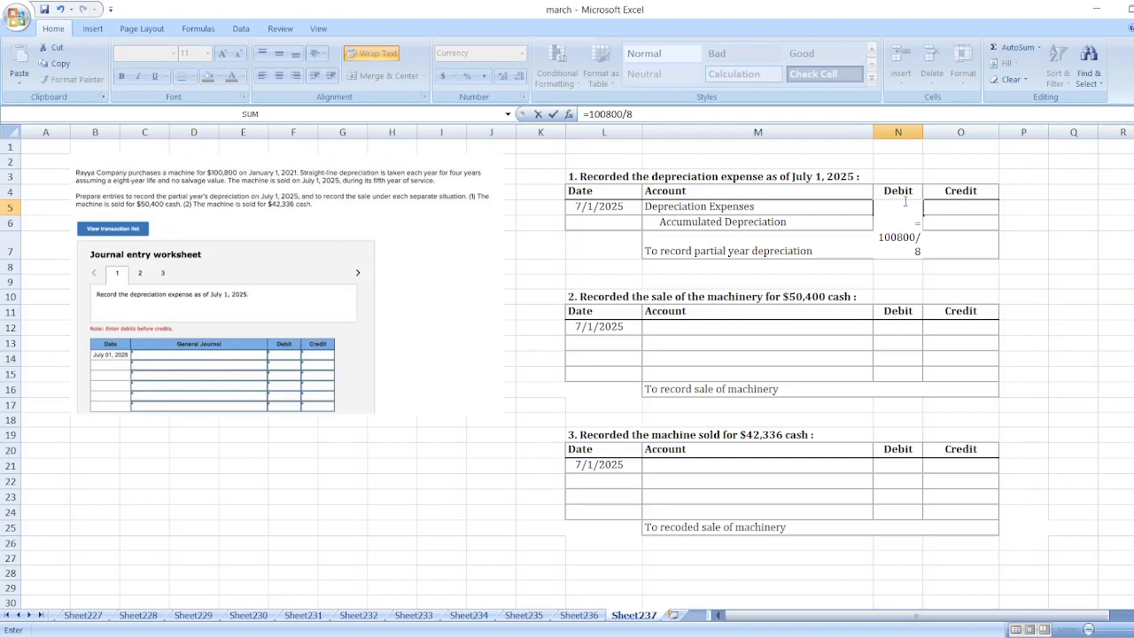
pyautogui.moveTo(703, 206)
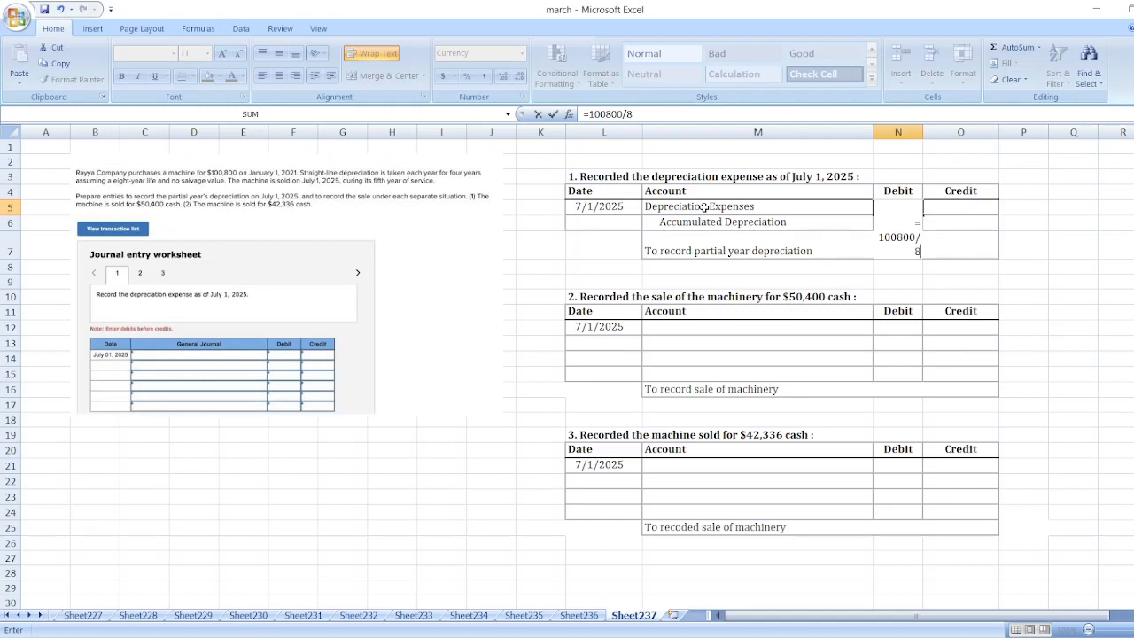
pyautogui.moveTo(769, 170)
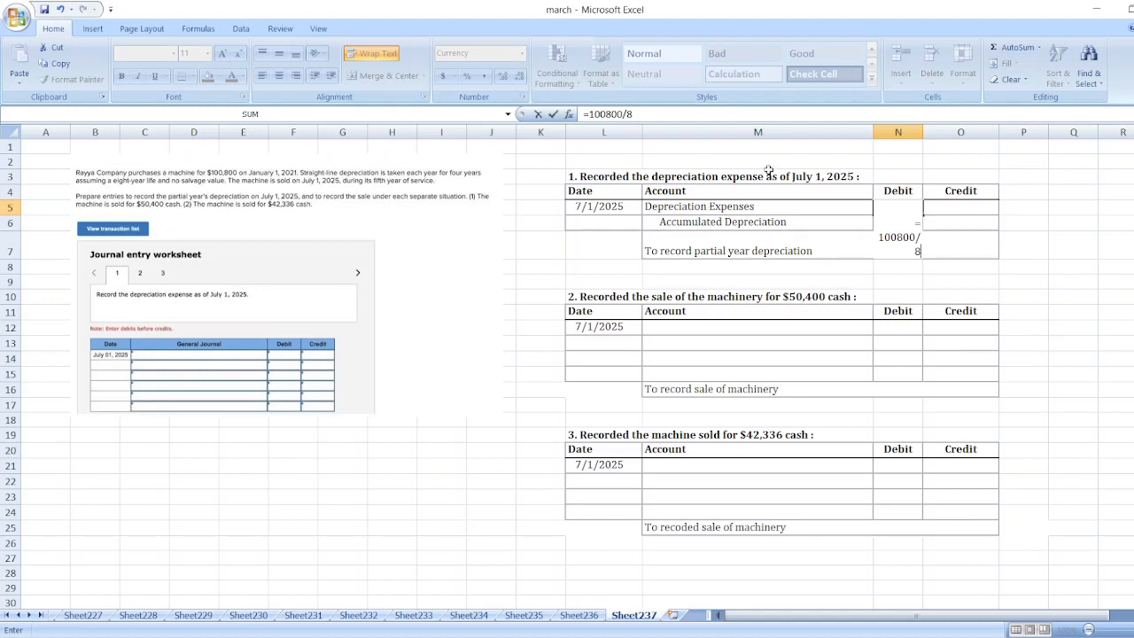
pyautogui.write('6/1')
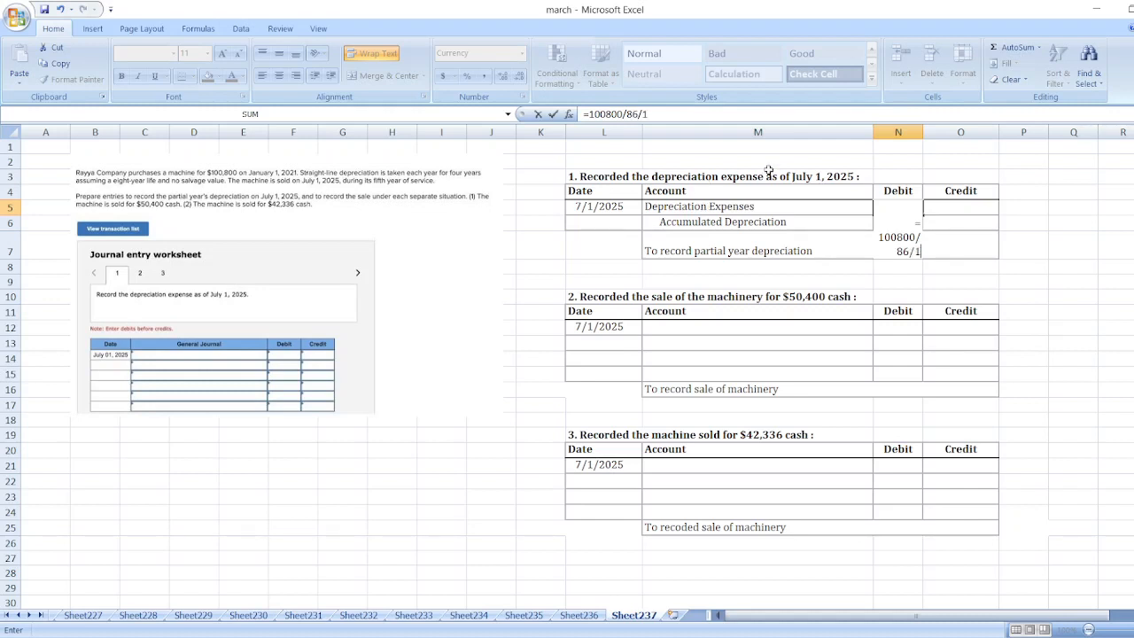
pyautogui.press('Return')
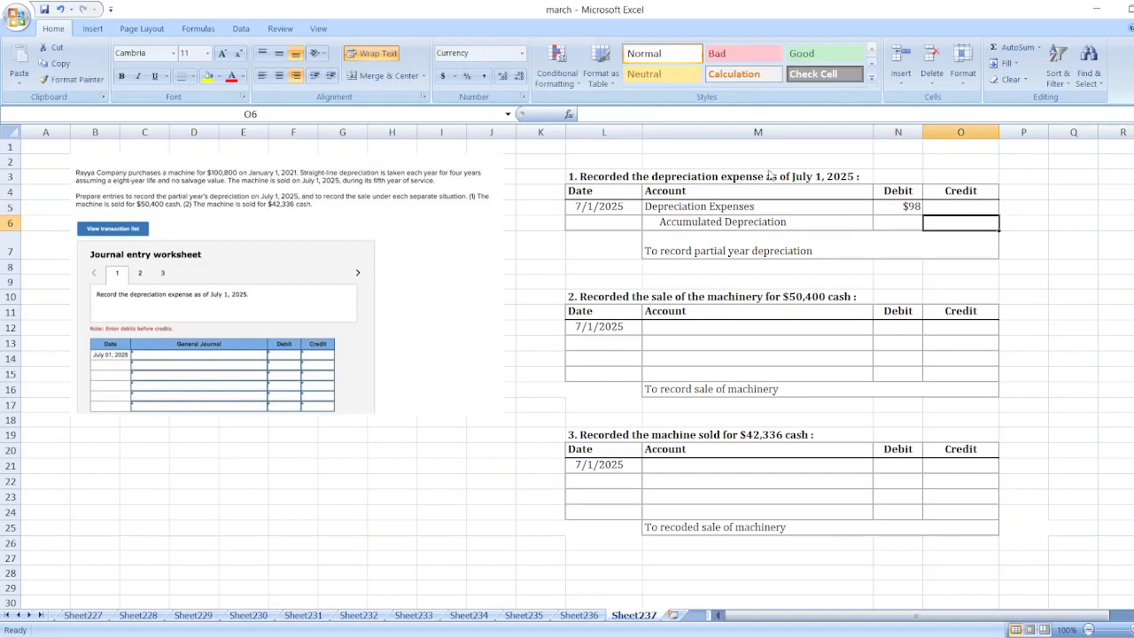
pyautogui.click(896, 205)
pyautogui.write('=100800/8/12')
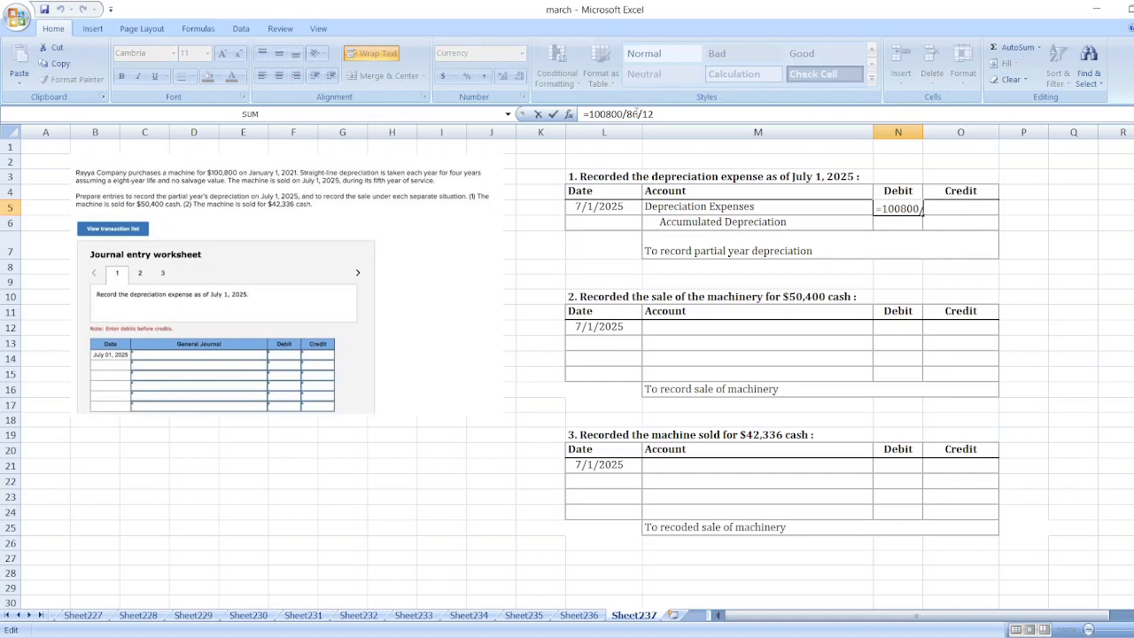
pyautogui.write('*6')
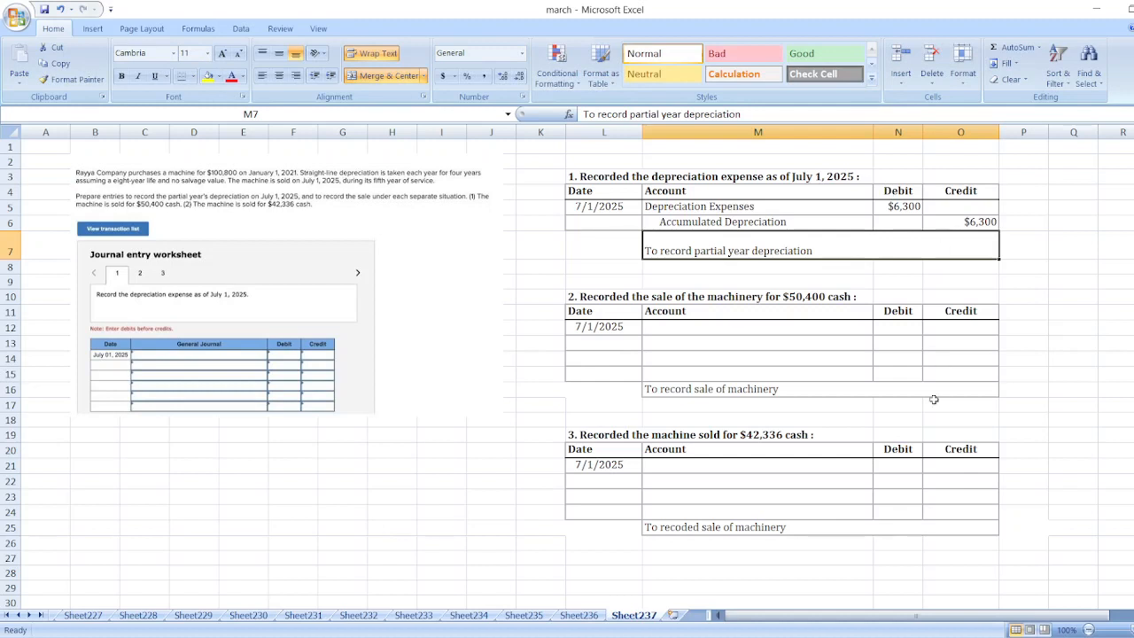
pyautogui.moveTo(826, 391)
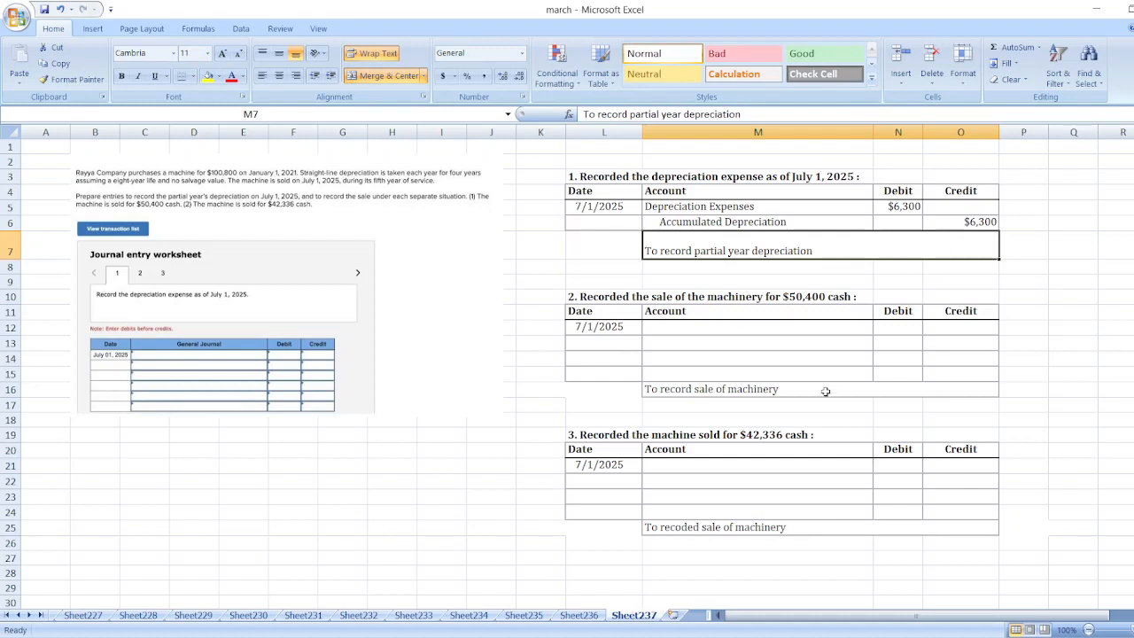
pyautogui.moveTo(643, 321)
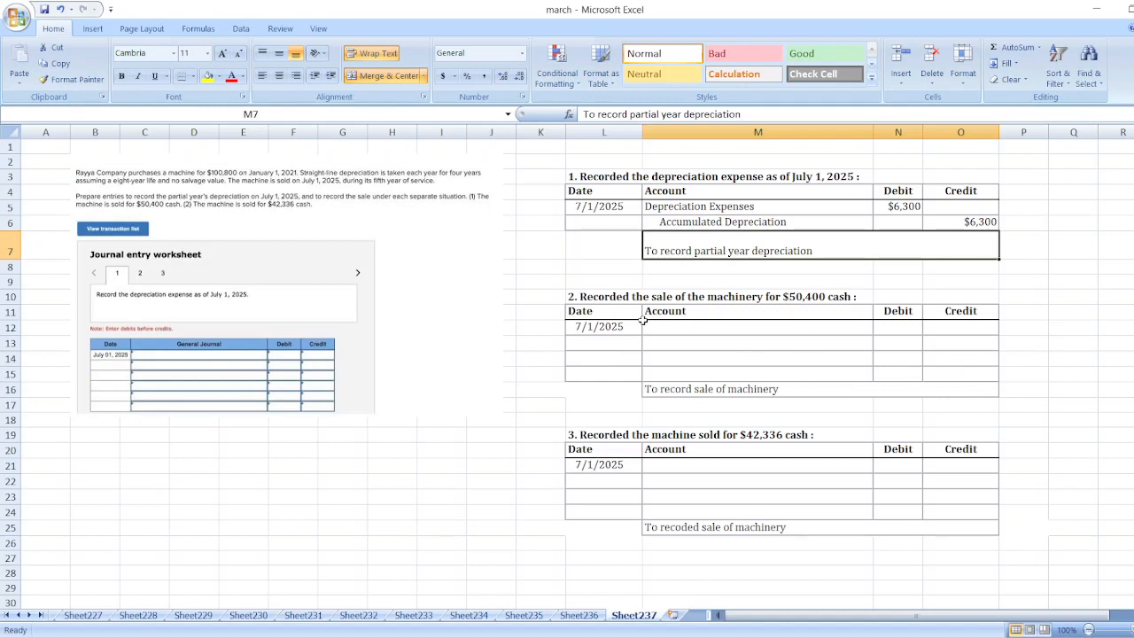
# - List Cash and Accumulated Depreciation as accounts in the $50,400 sale entry
pyautogui.click(759, 326)
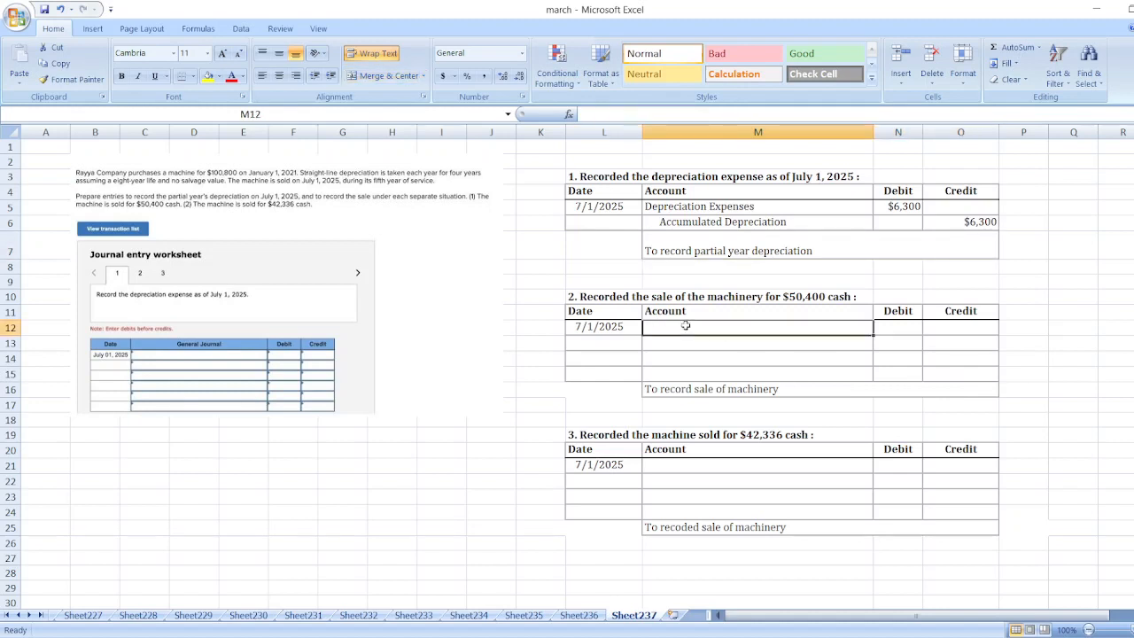
pyautogui.write('Cash')
pyautogui.click(896, 326)
pyautogui.write('$50,440')
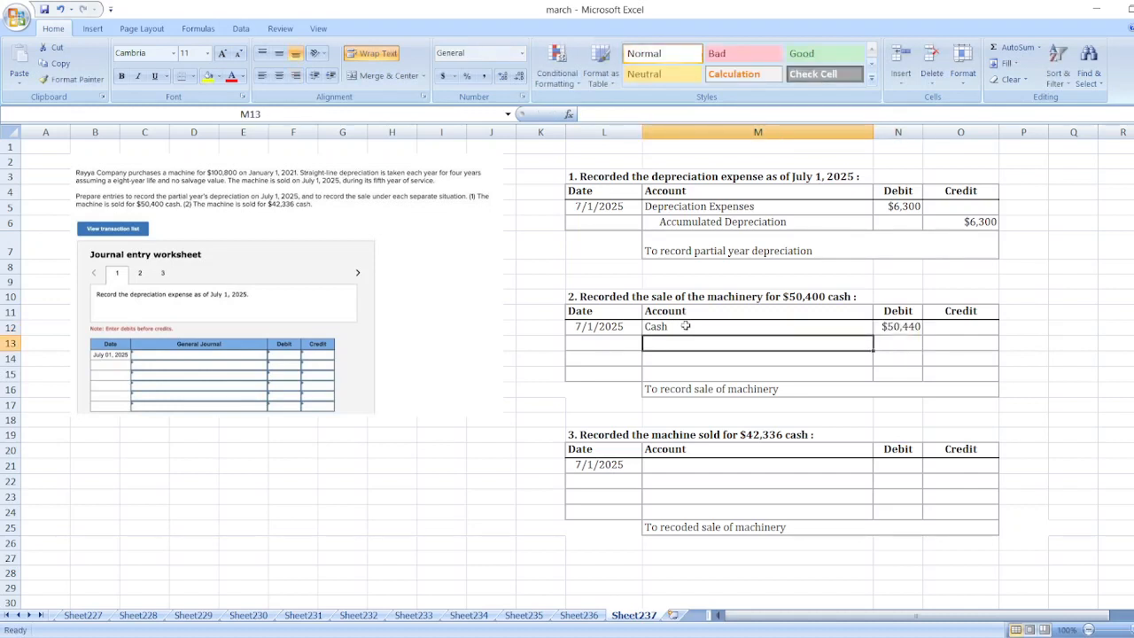
pyautogui.write('Accumulated D')
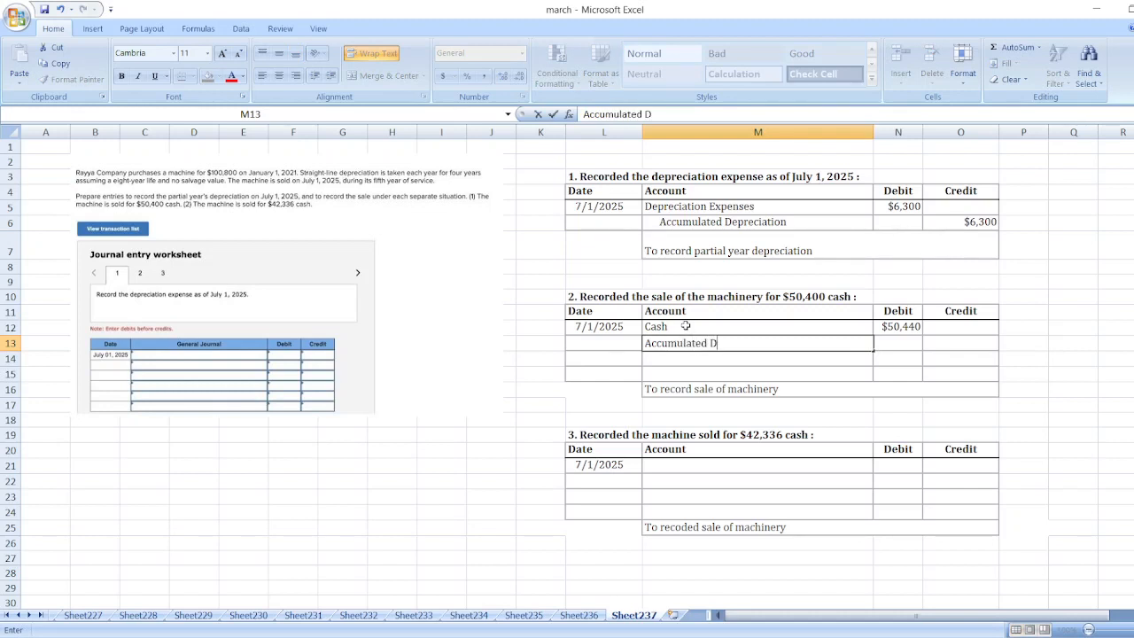
pyautogui.write('epreciation')
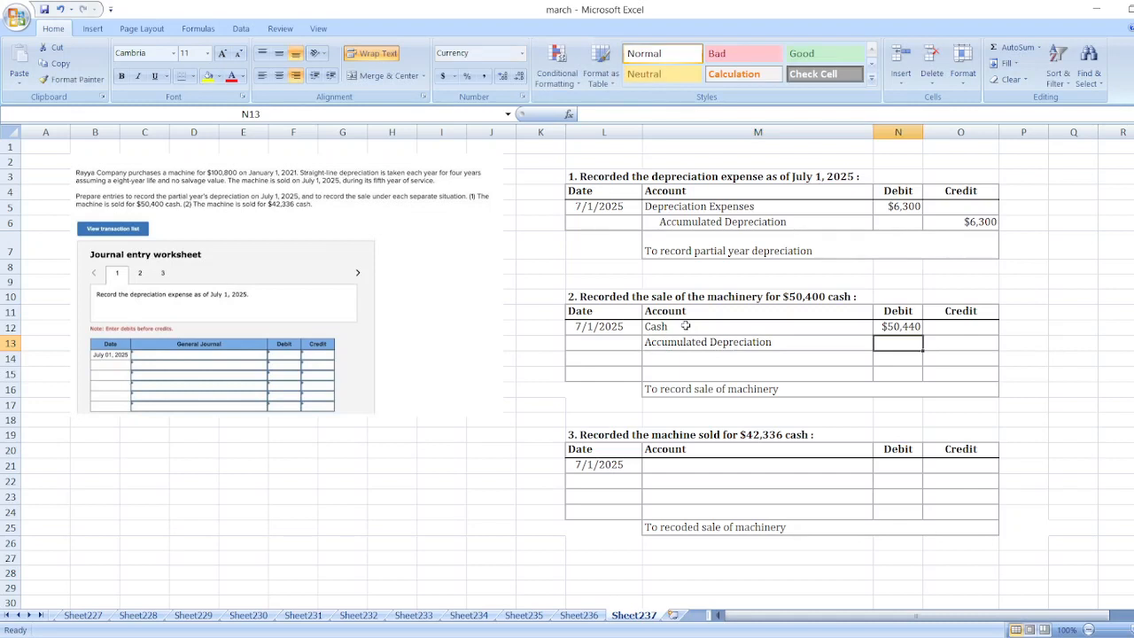
pyautogui.moveTo(616, 335)
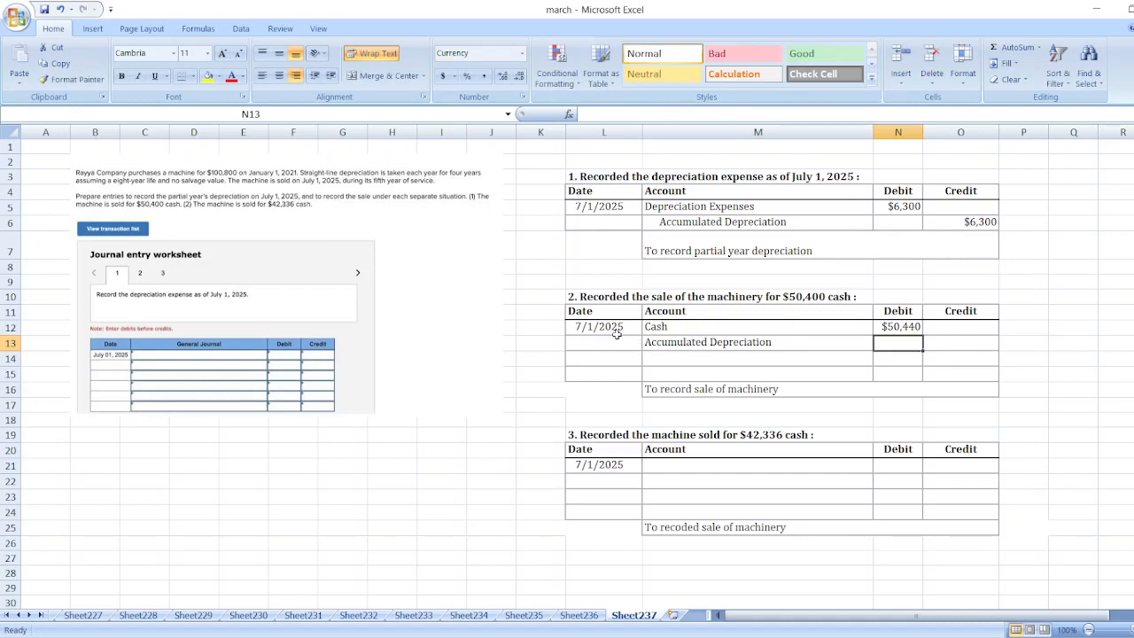
pyautogui.moveTo(841, 344)
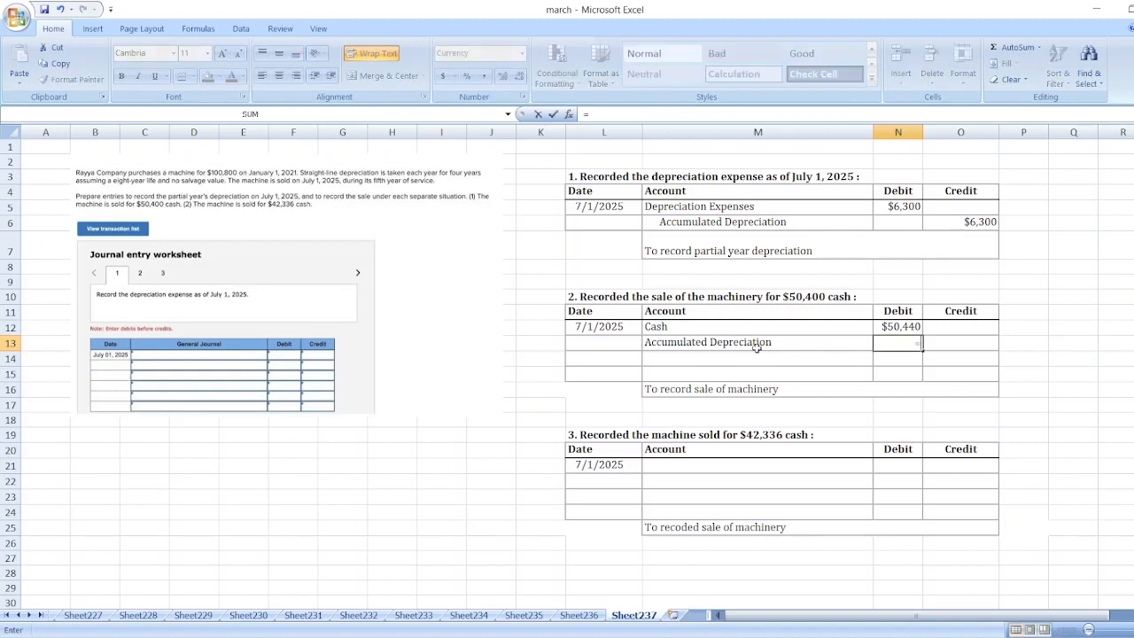
# - Debit Accumulated Depreciation with =100800/8*4+6300, correcting the multiplier, for $56,700
pyautogui.write('=100')
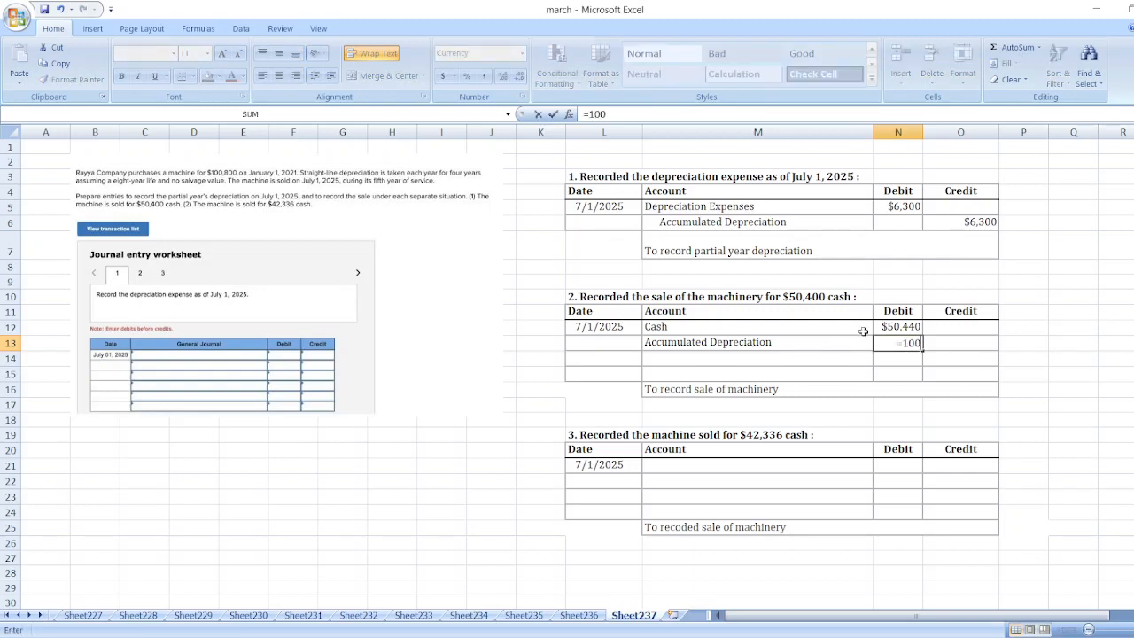
pyautogui.write('800')
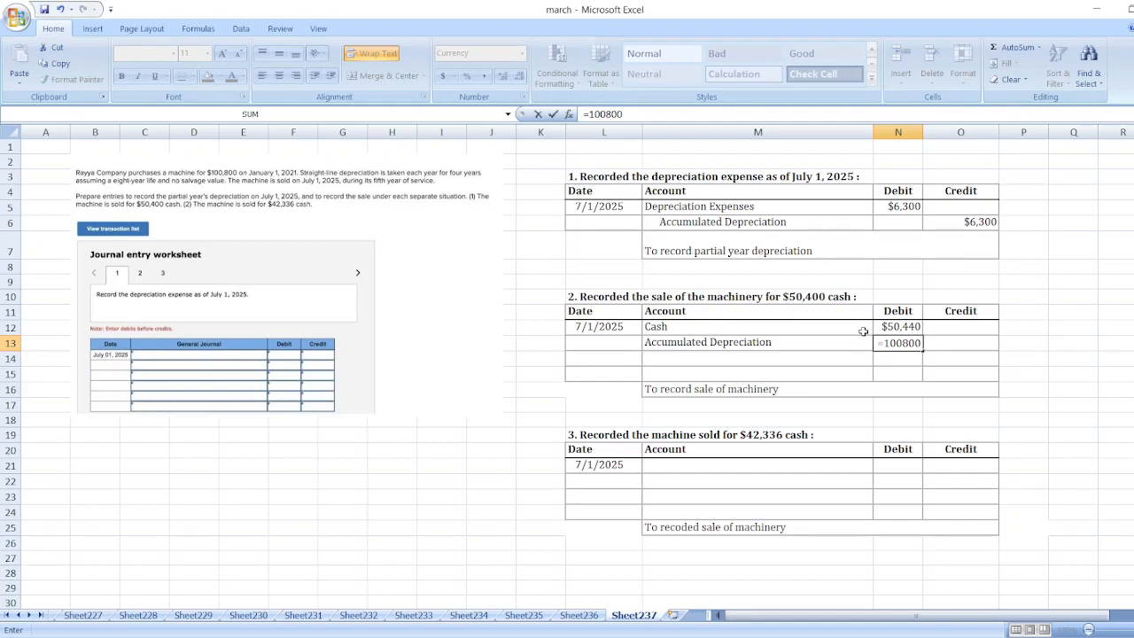
pyautogui.write('/8')
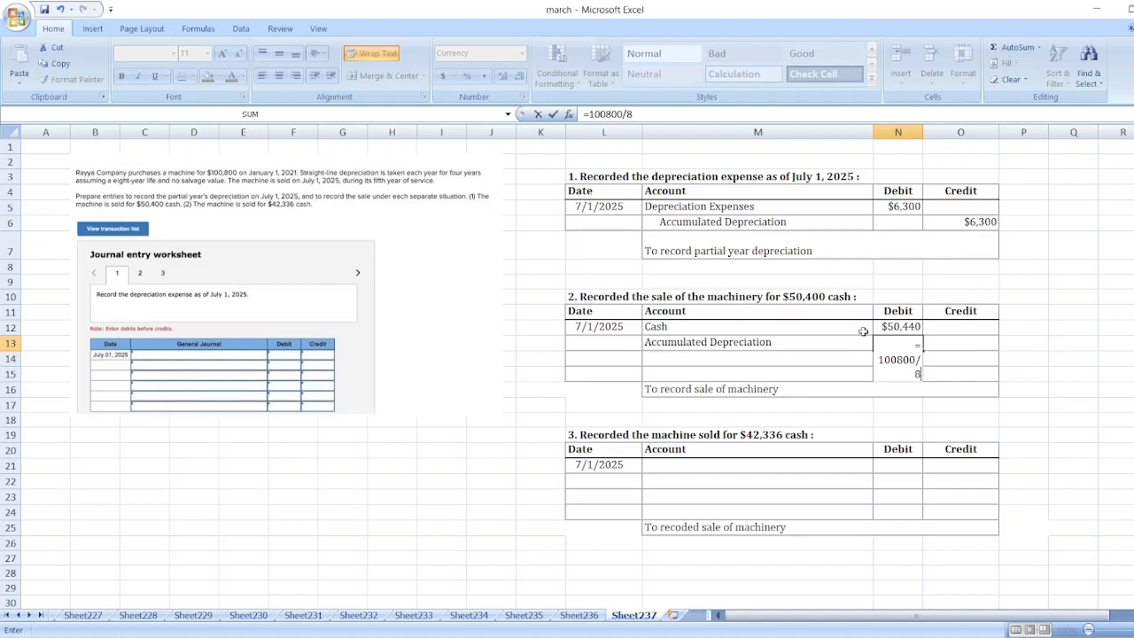
pyautogui.write('*5')
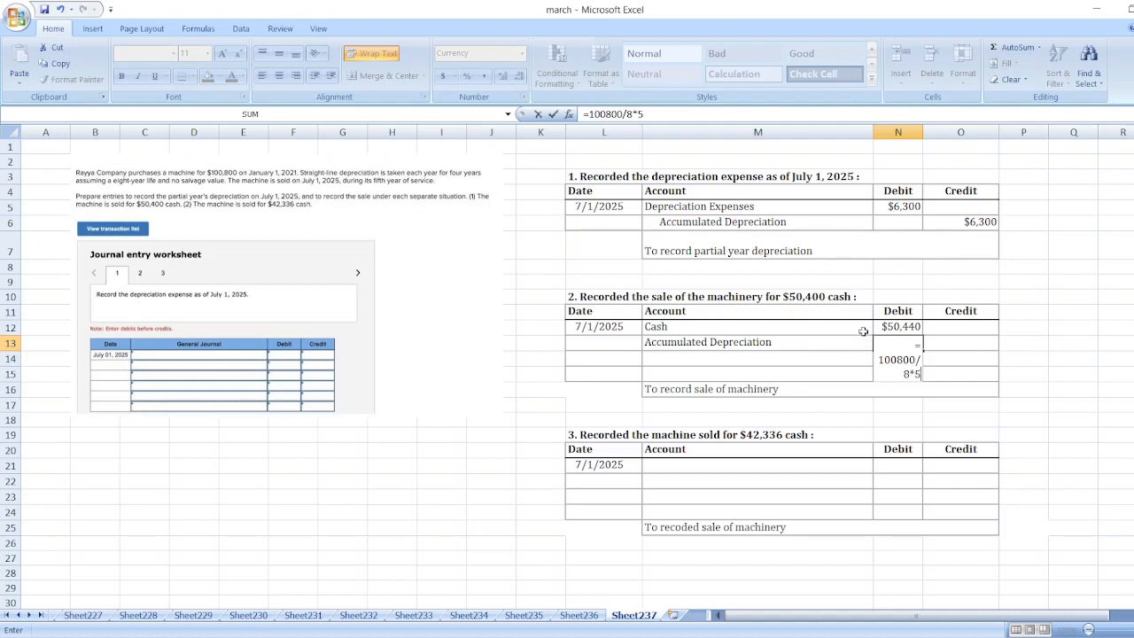
pyautogui.write('+')
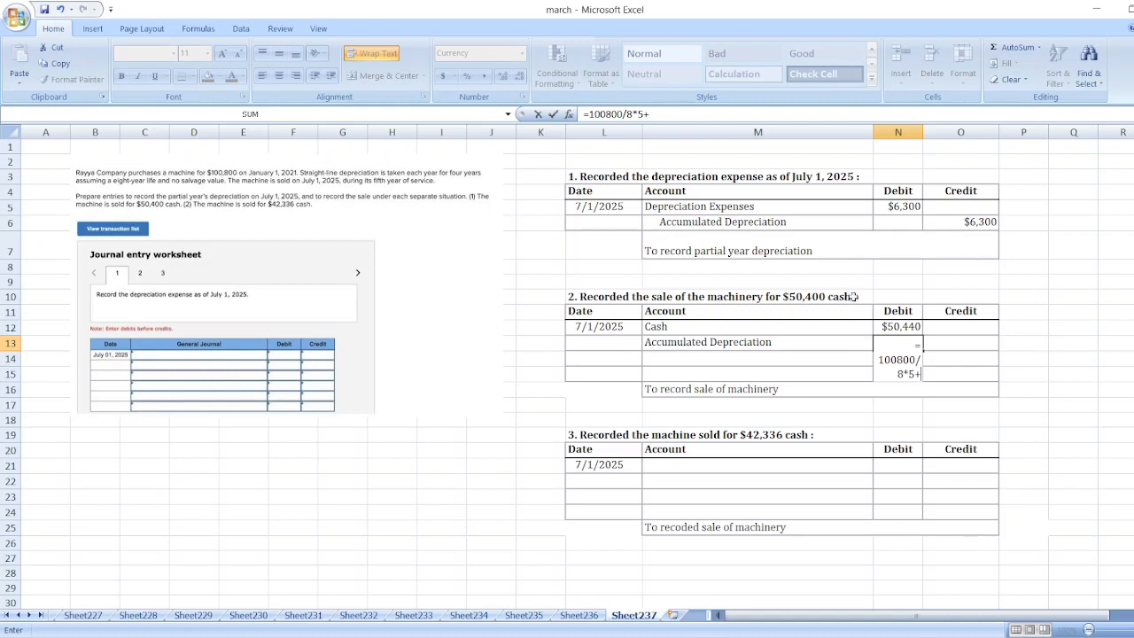
pyautogui.press('Backspace')
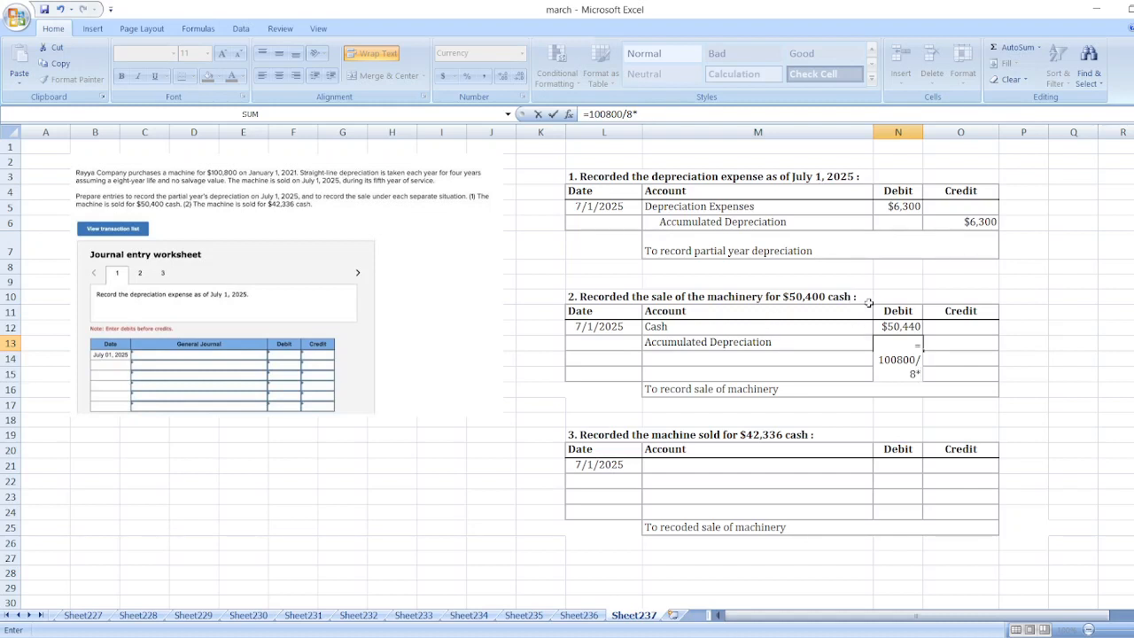
pyautogui.write('4')
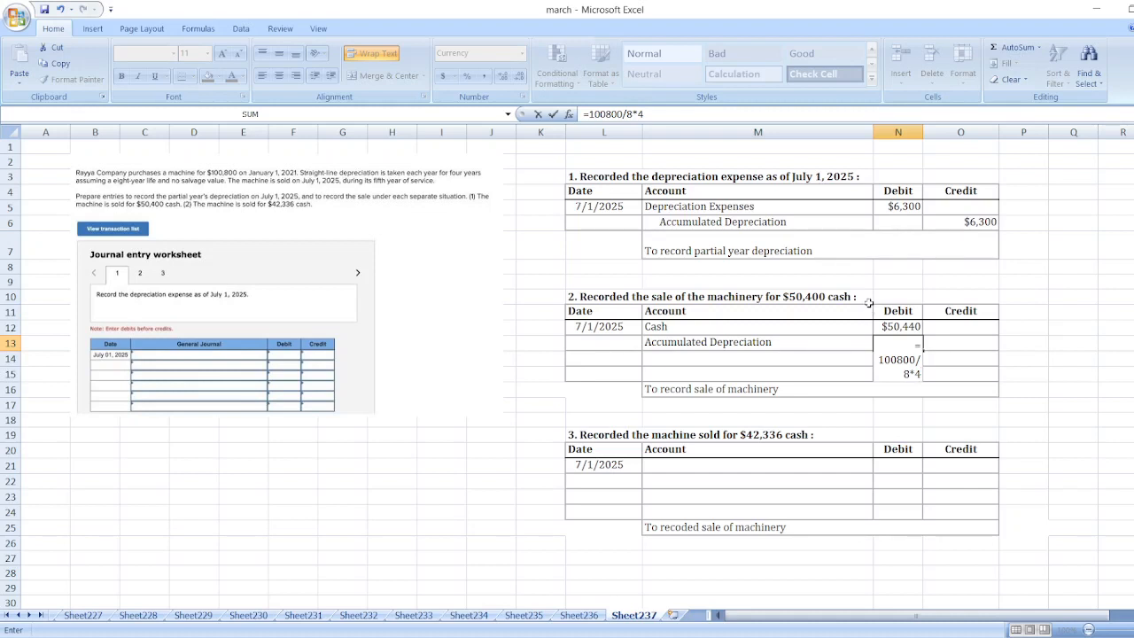
pyautogui.write('63')
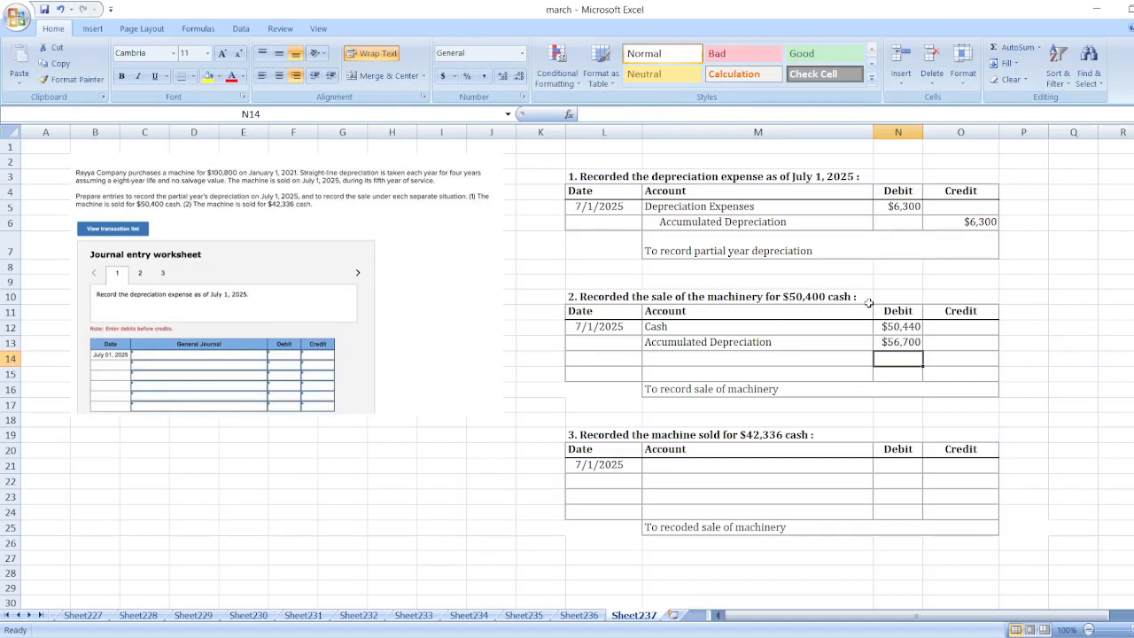
# - Credit Machinery $100,800 and add a Gain on Sale of Machinery line credited $6,340
pyautogui.click(759, 358)
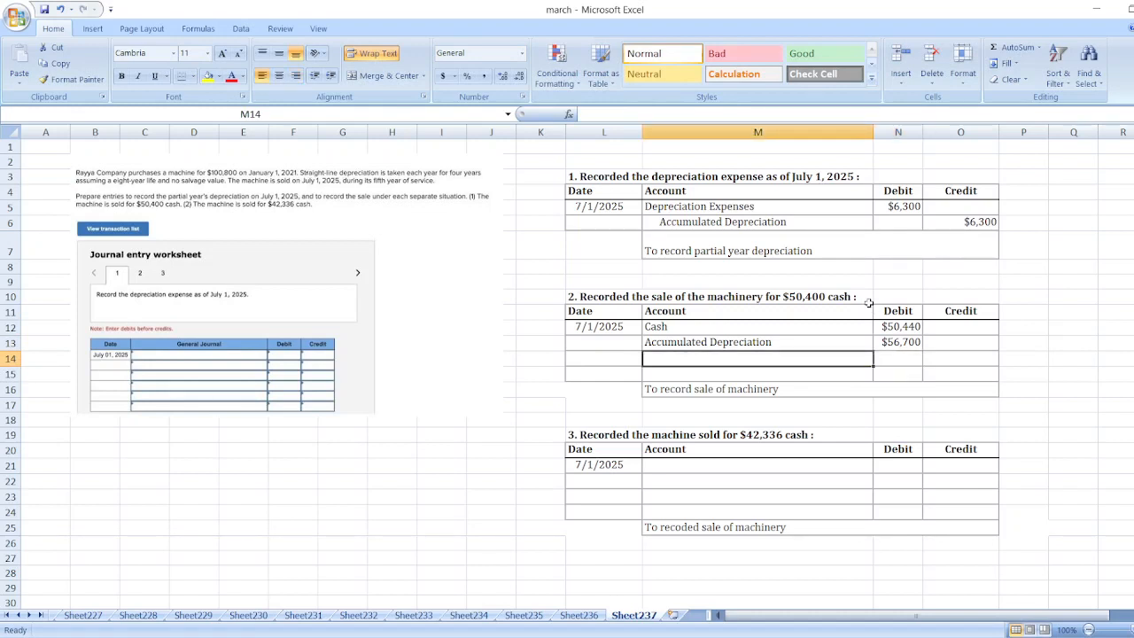
pyautogui.write('Machinery')
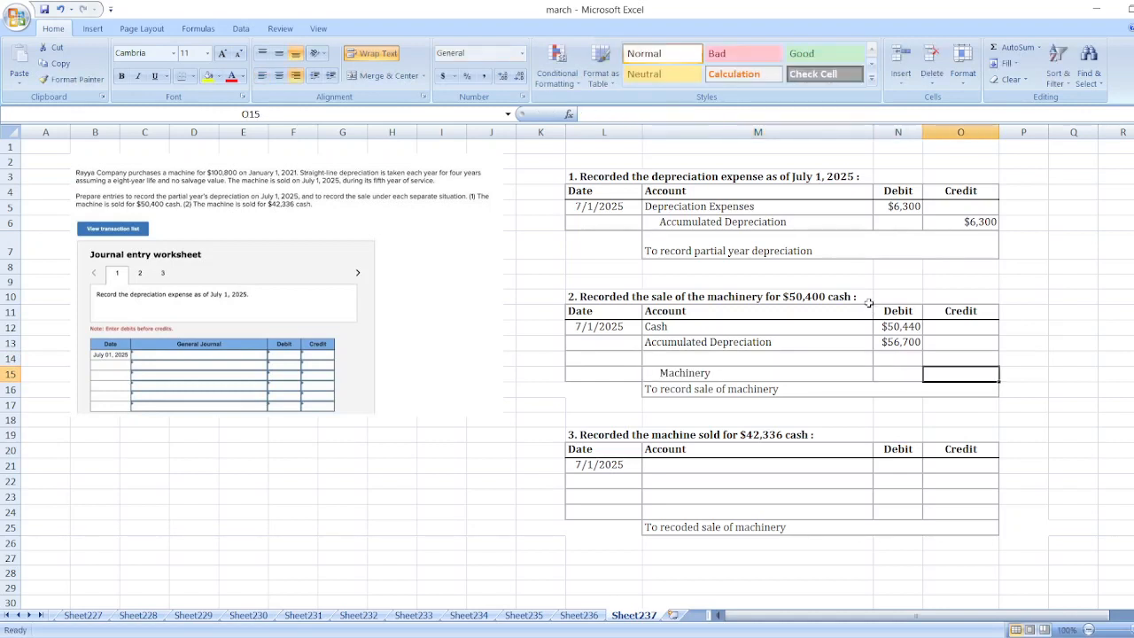
pyautogui.write('$100,800')
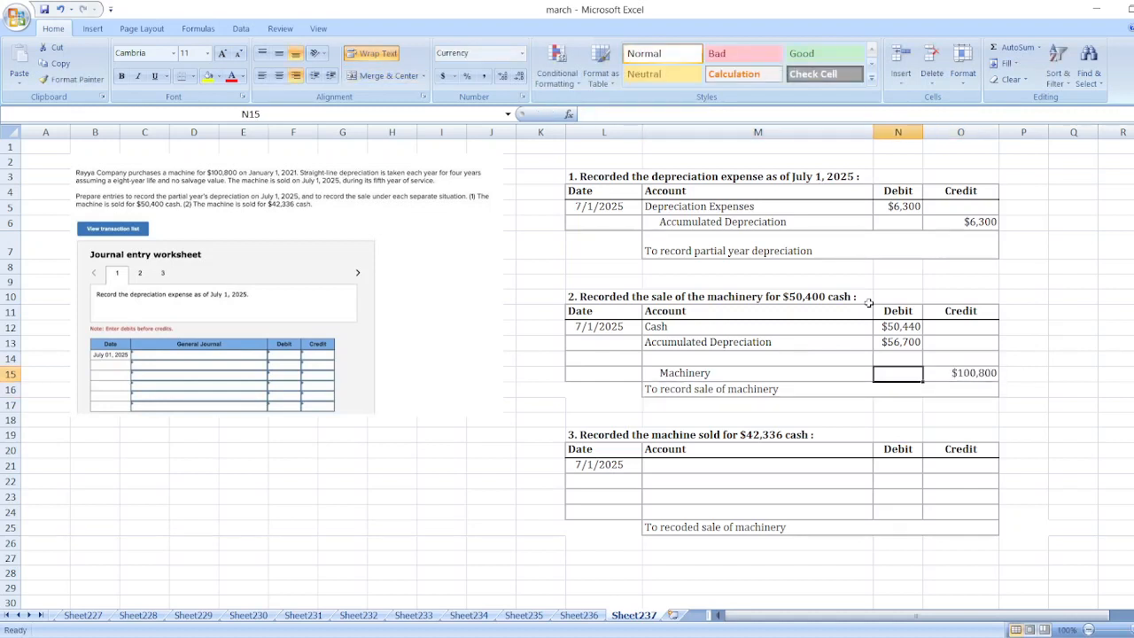
pyautogui.click(758, 358)
pyautogui.write('Gain')
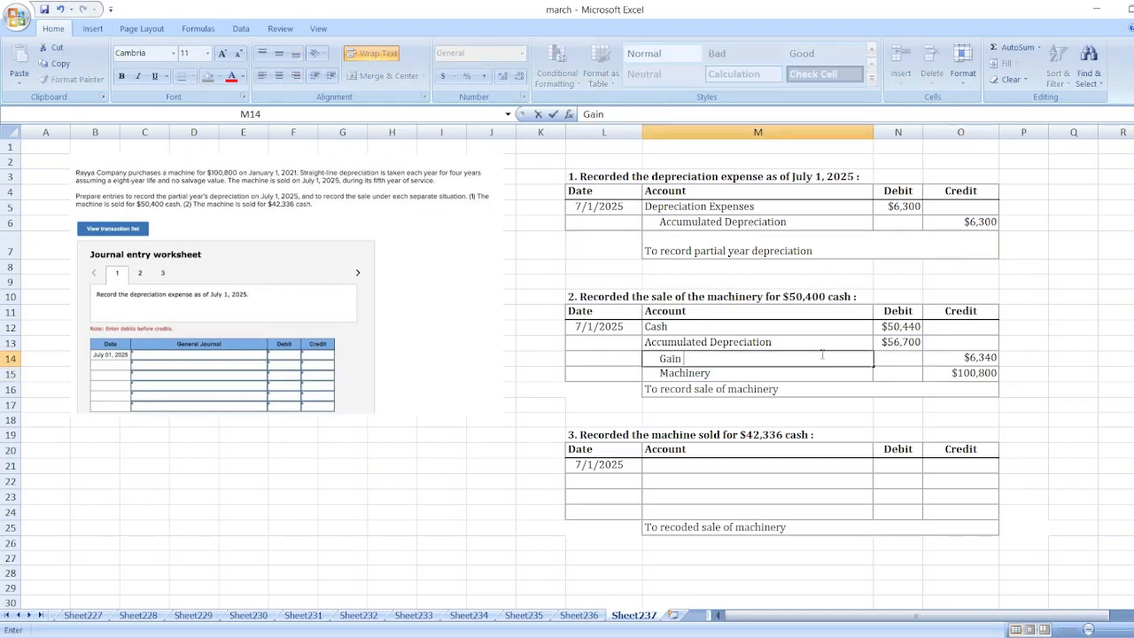
pyautogui.write('on Sale of')
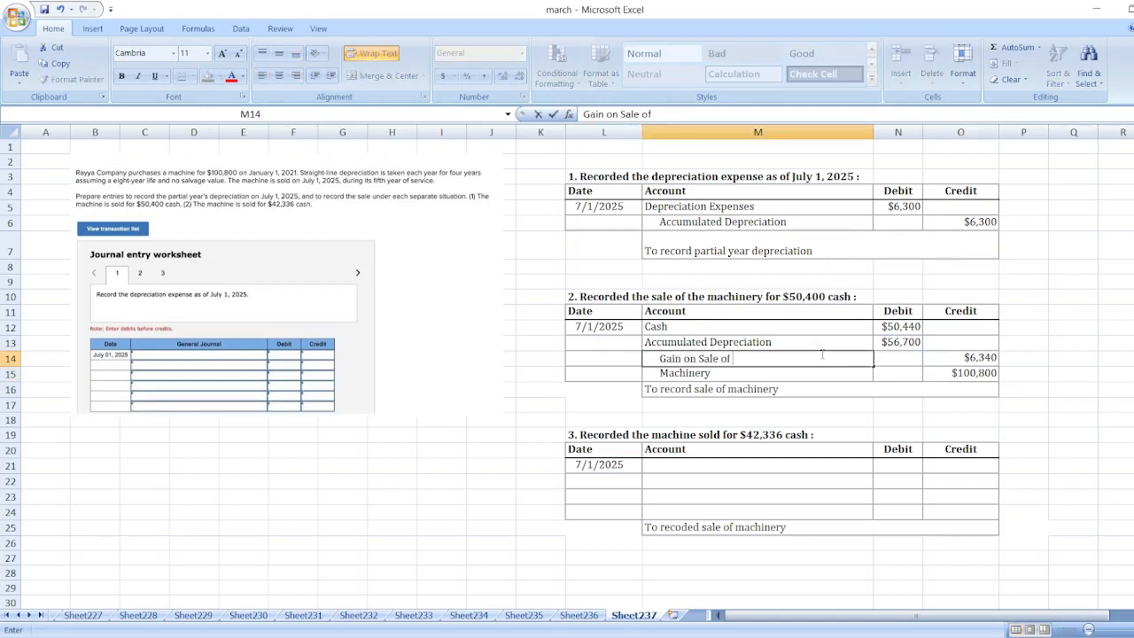
pyautogui.write('Machinert')
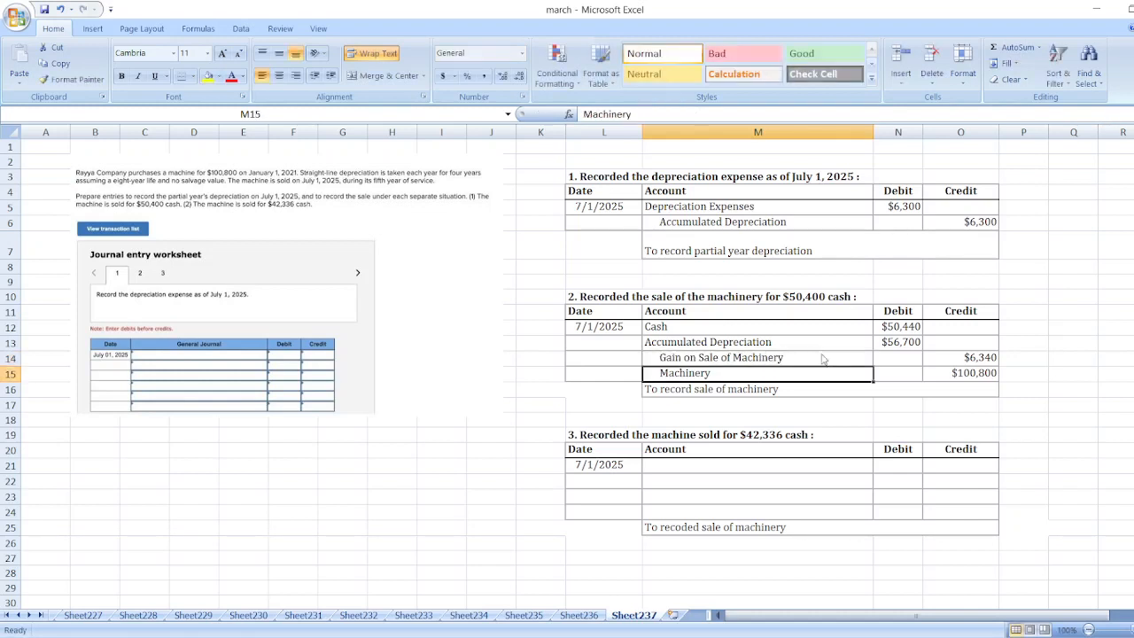
pyautogui.moveTo(1041, 379)
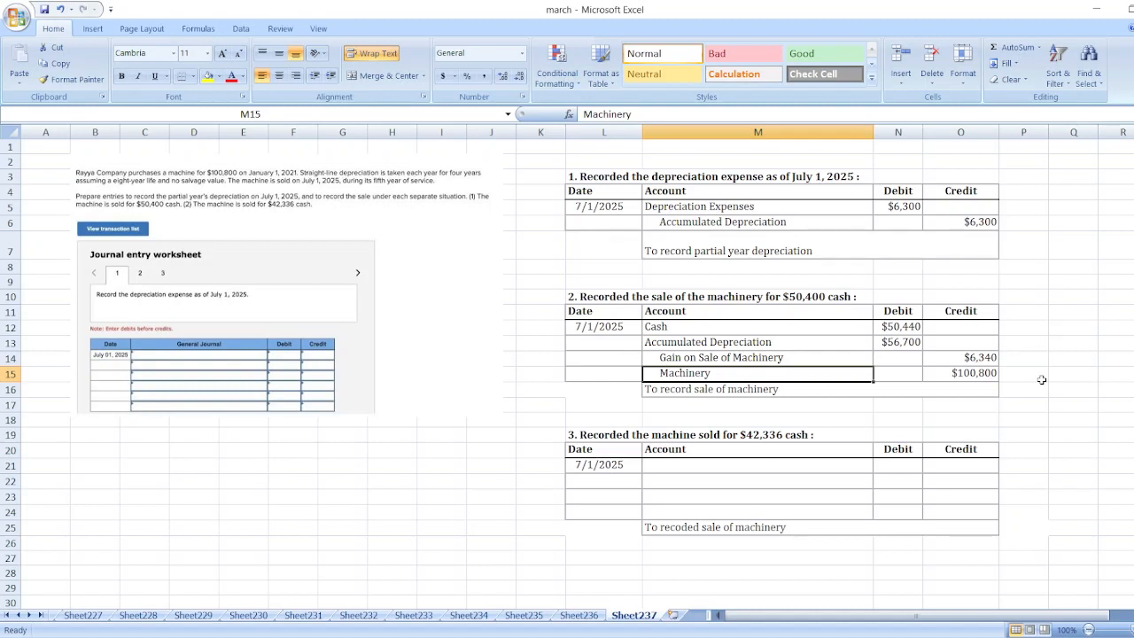
pyautogui.moveTo(1003, 365)
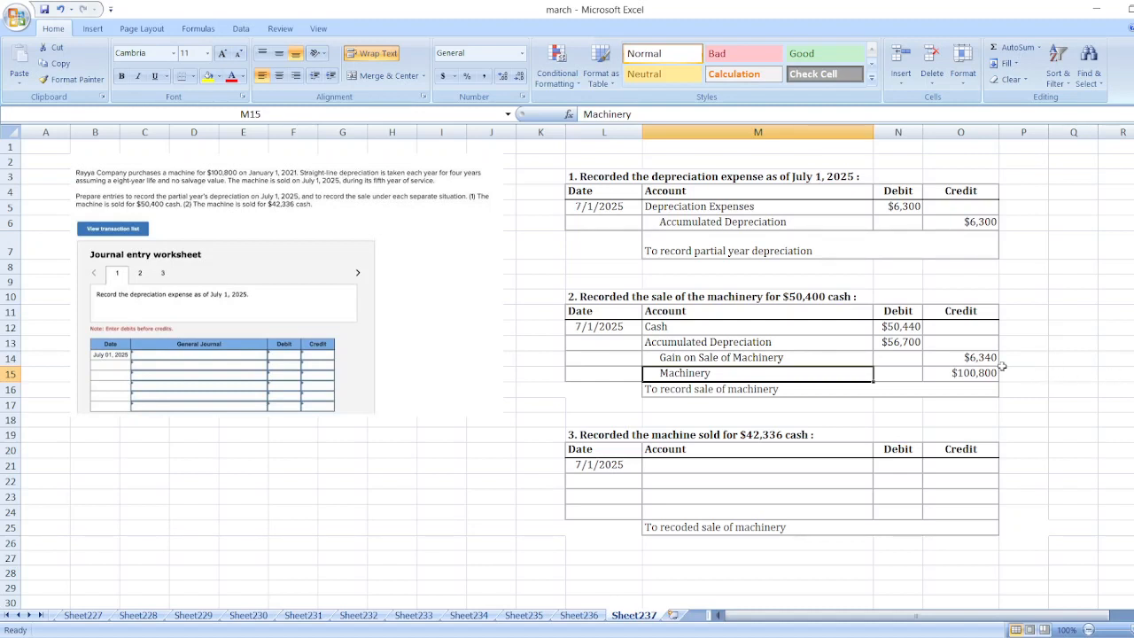
# - Correct the Cash debit to $50,400 so the gain recalculates to $6,300
pyautogui.click(897, 326)
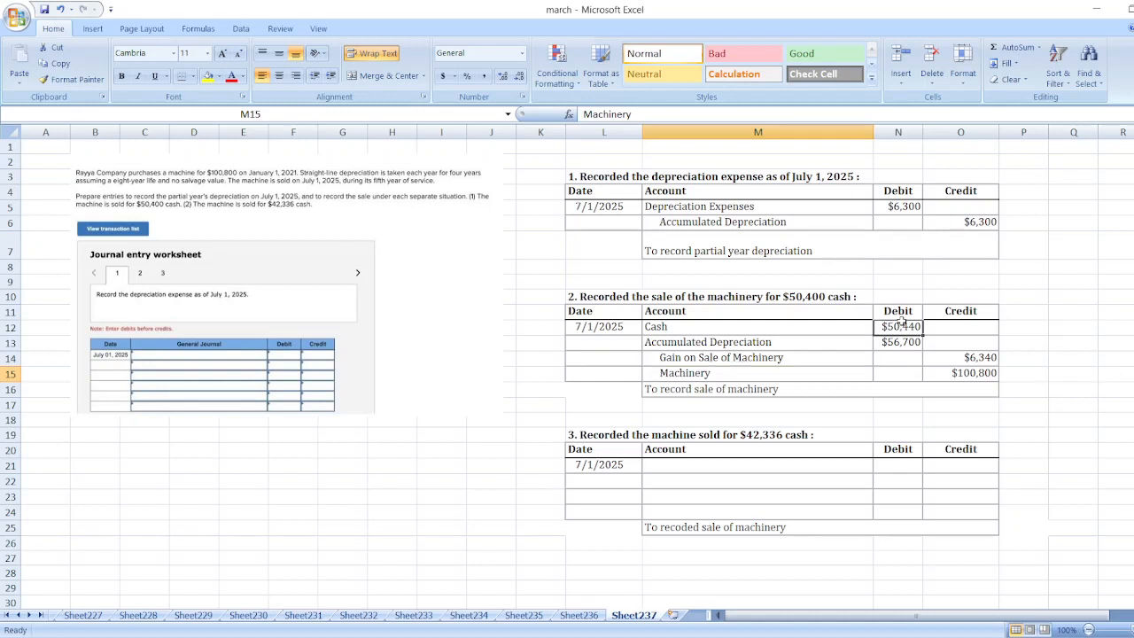
pyautogui.click(896, 326)
pyautogui.write('0')
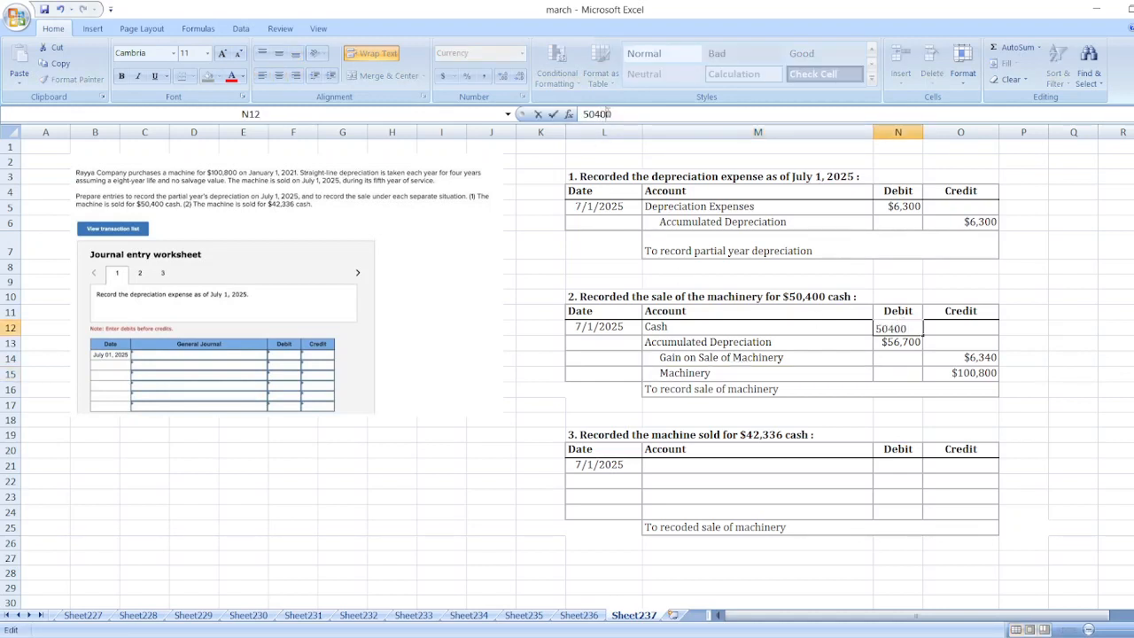
pyautogui.press('Return')
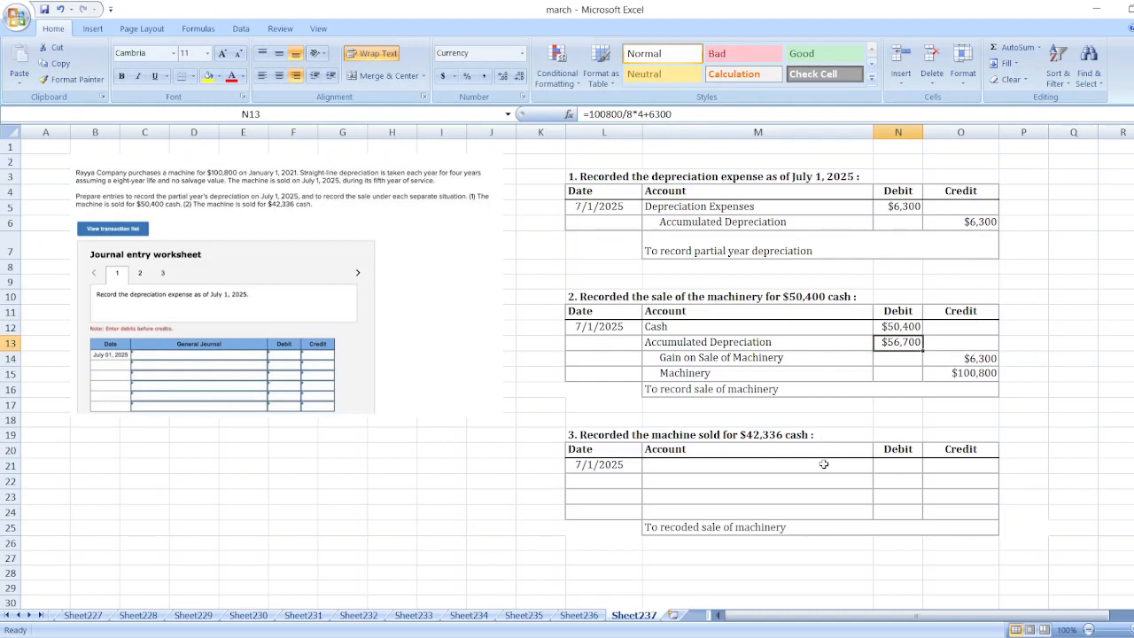
# - Enter Cash $42,336, Accumulated Depreciation $56,700 and a $100,800 Machinery credit in the third entry
pyautogui.click(758, 465)
pyautogui.write('Cash')
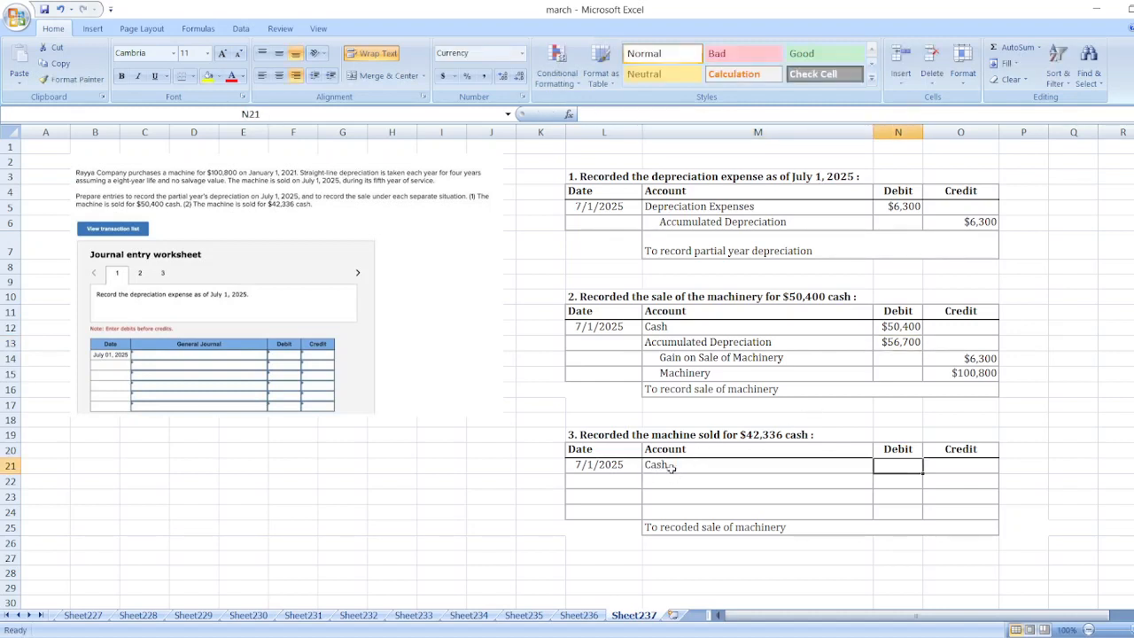
pyautogui.write('$42,336')
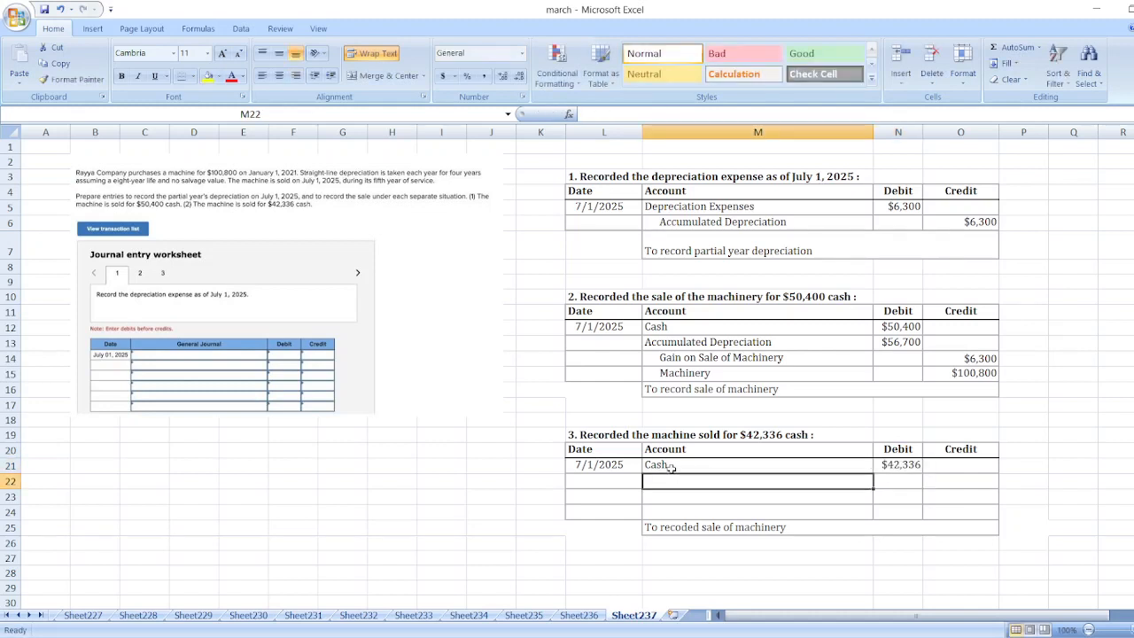
pyautogui.write('Accumulated Depreciation')
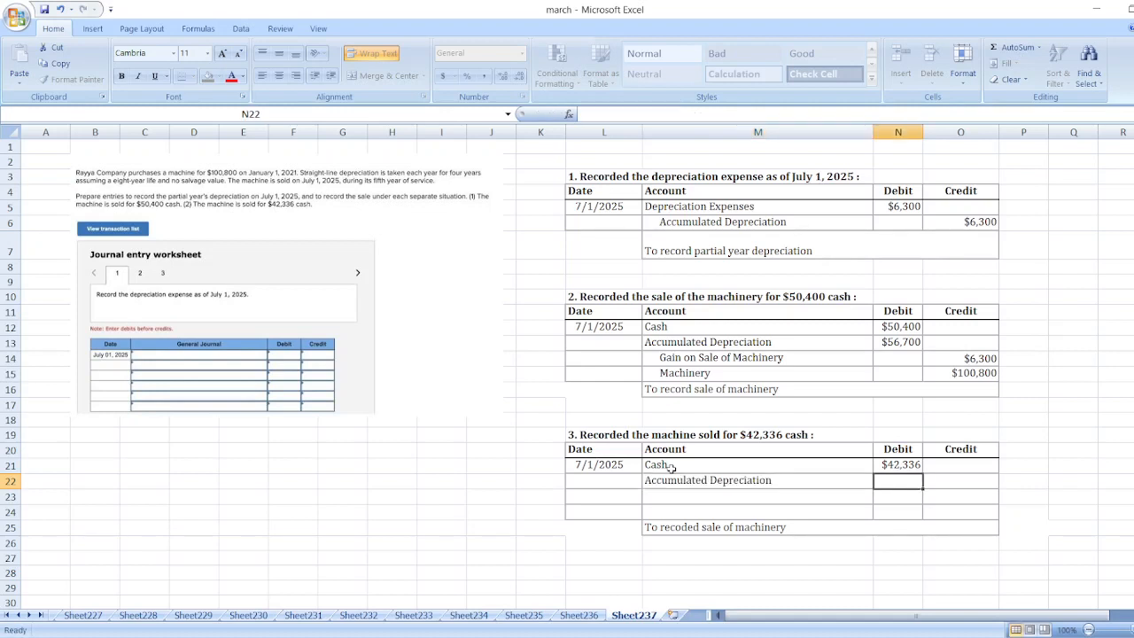
pyautogui.write('$567')
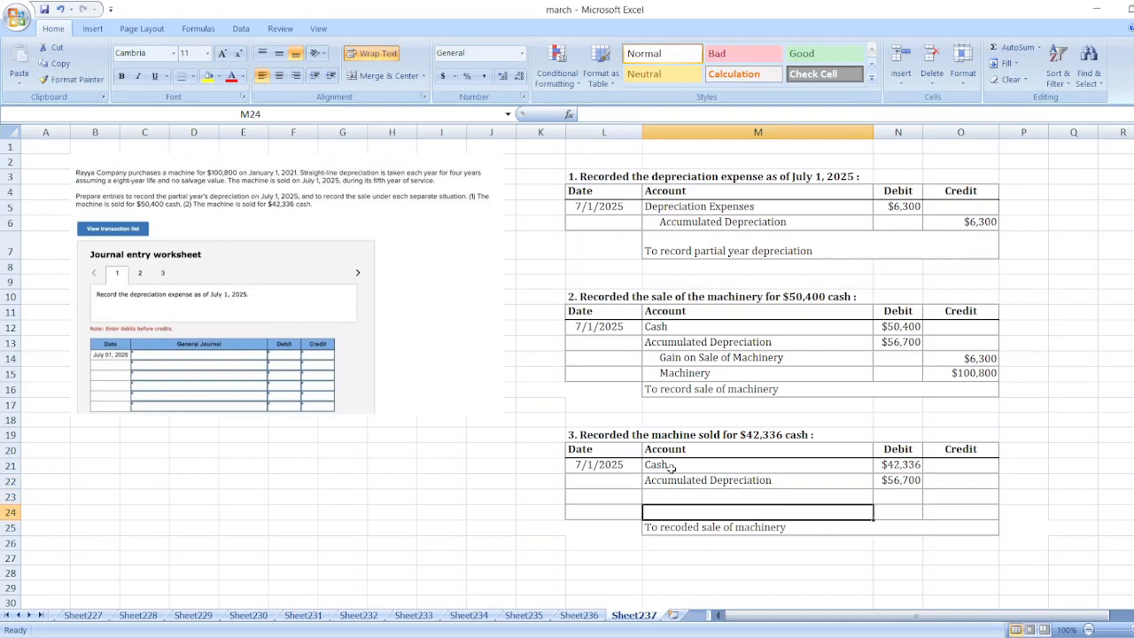
pyautogui.write('Machinery')
pyautogui.click(960, 512)
pyautogui.write('$100')
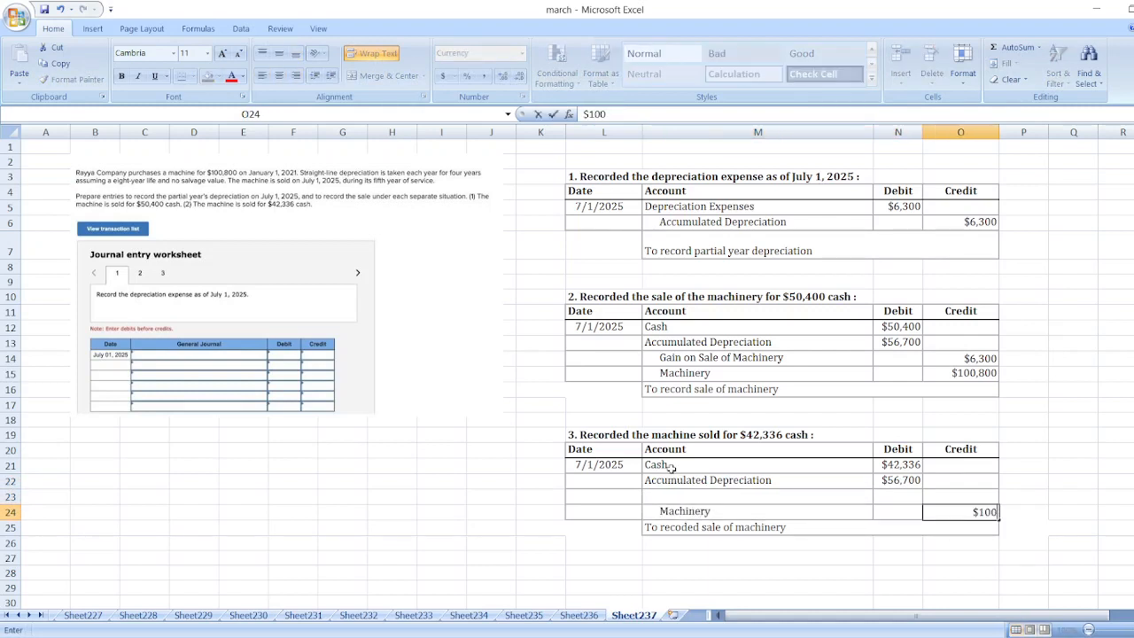
pyautogui.write(',800')
pyautogui.press('Return')
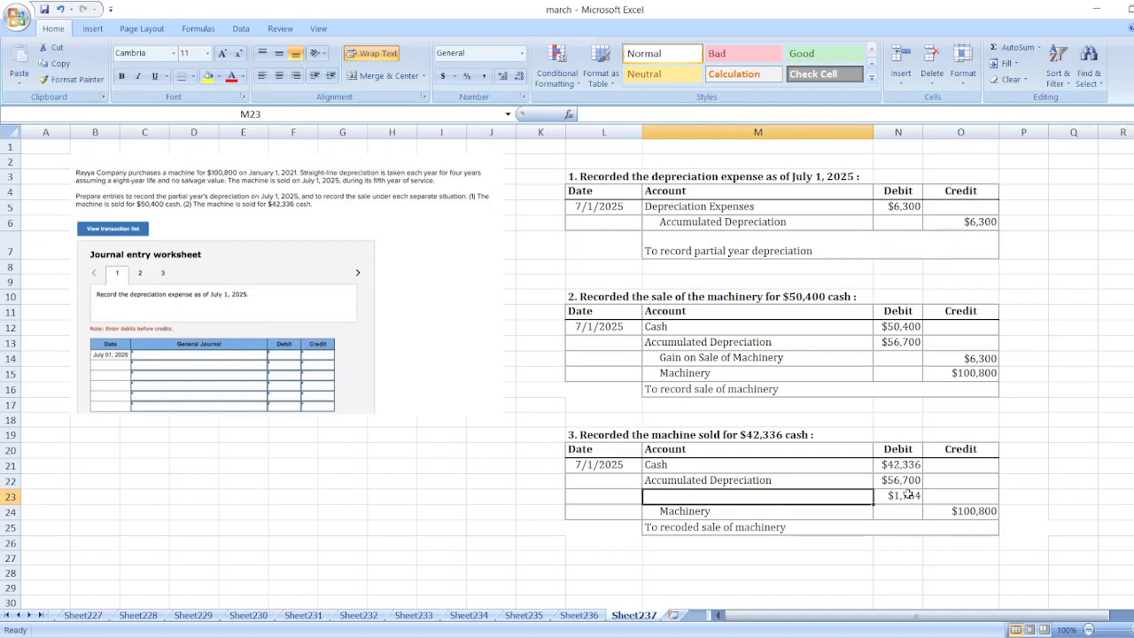
# - Name the $1,764 balancing debit Loss on Sale of Machinery
pyautogui.write('Loss on Sale of Machinery')
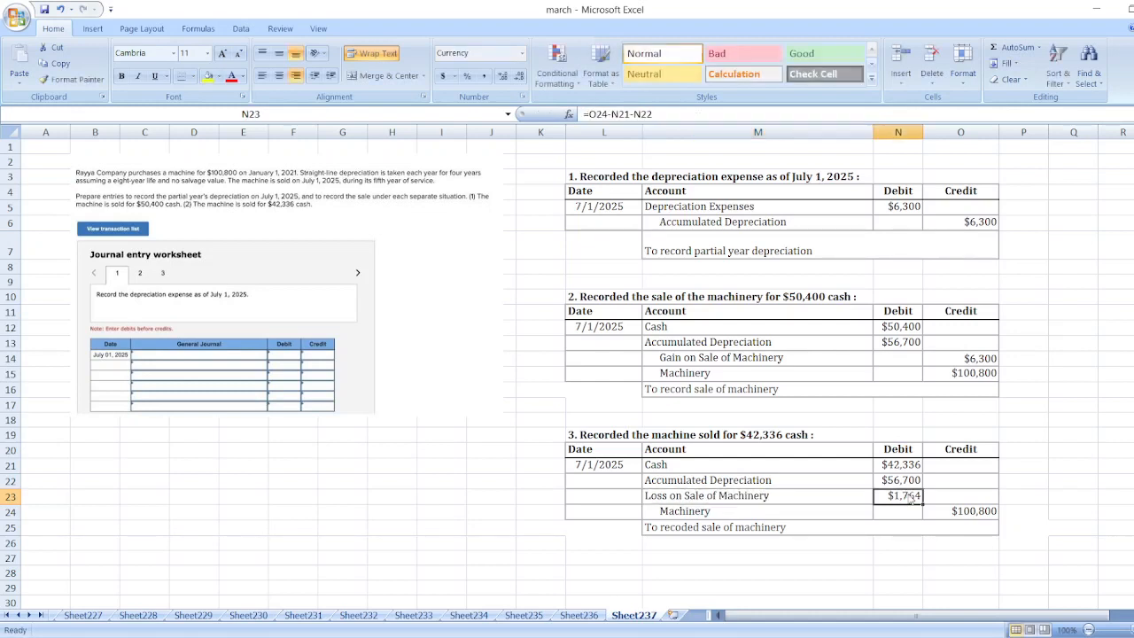
pyautogui.click(896, 510)
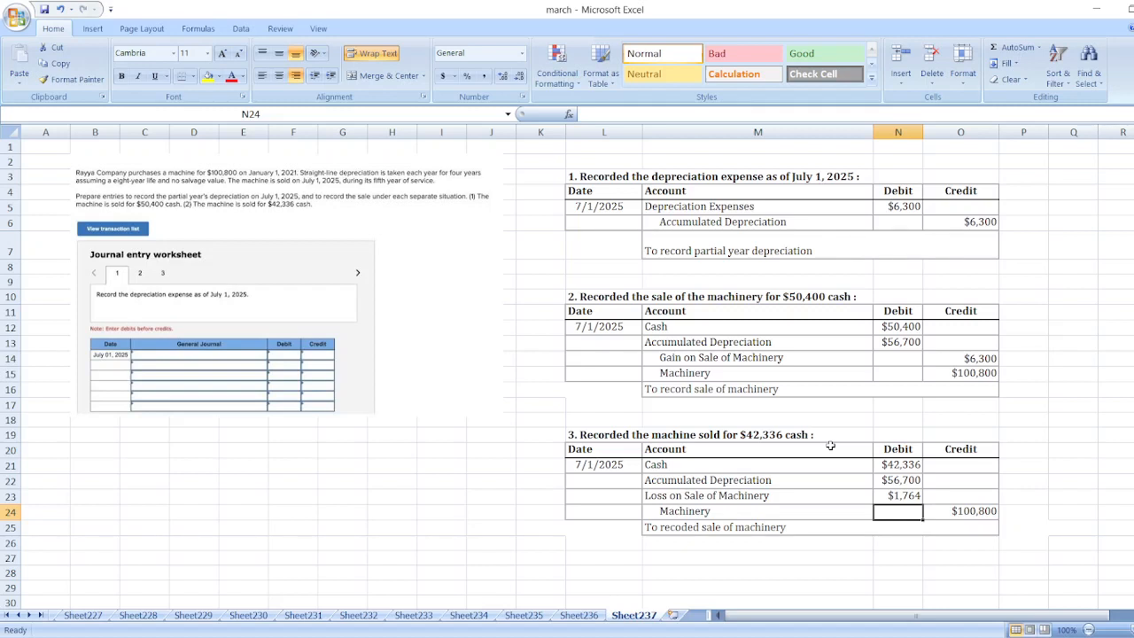
pyautogui.moveTo(744, 311)
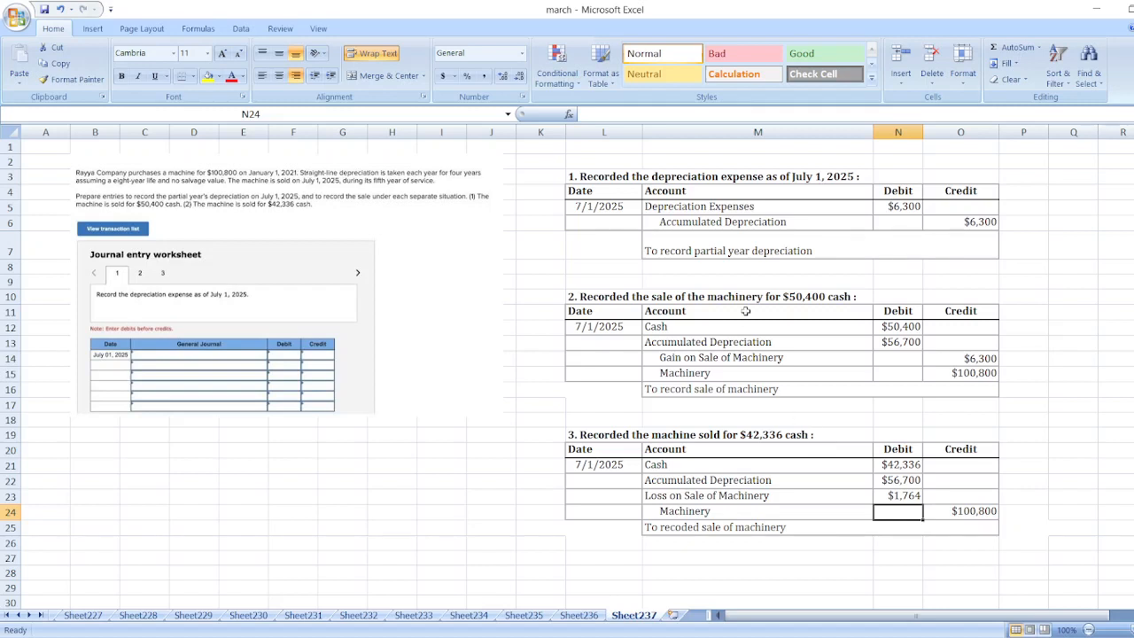